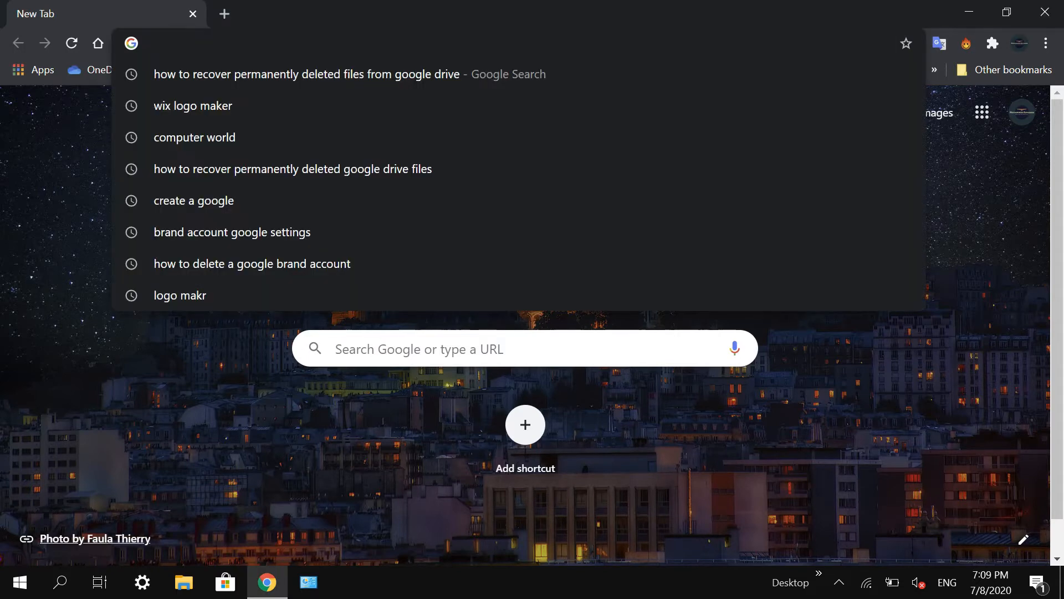
# Step: Reach the Freenom homepage through the dot.tk site, with the domain search field ready
pyautogui.write('freenom')
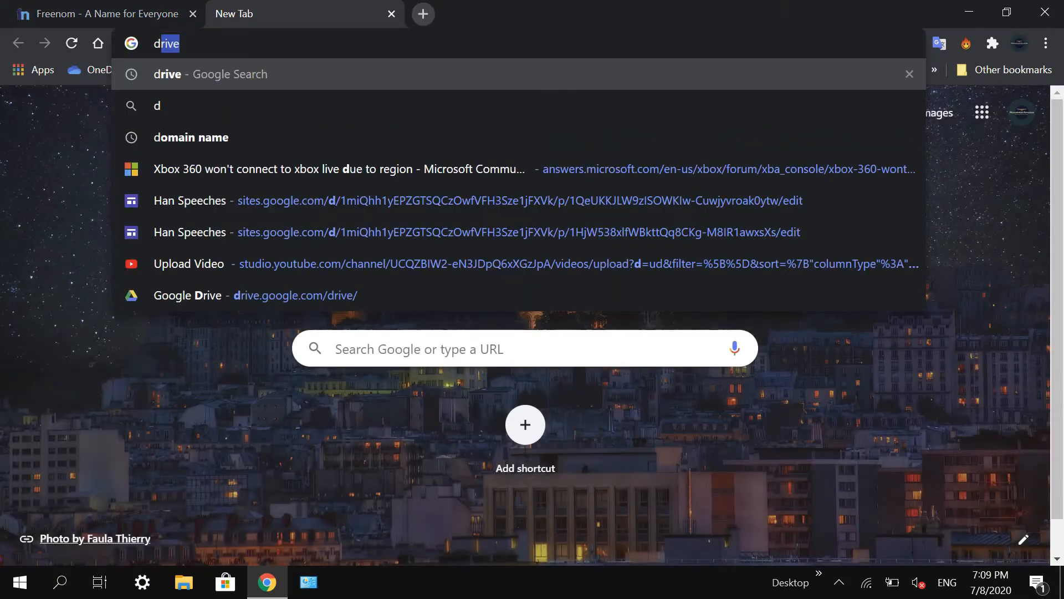
pyautogui.write('dot.t')
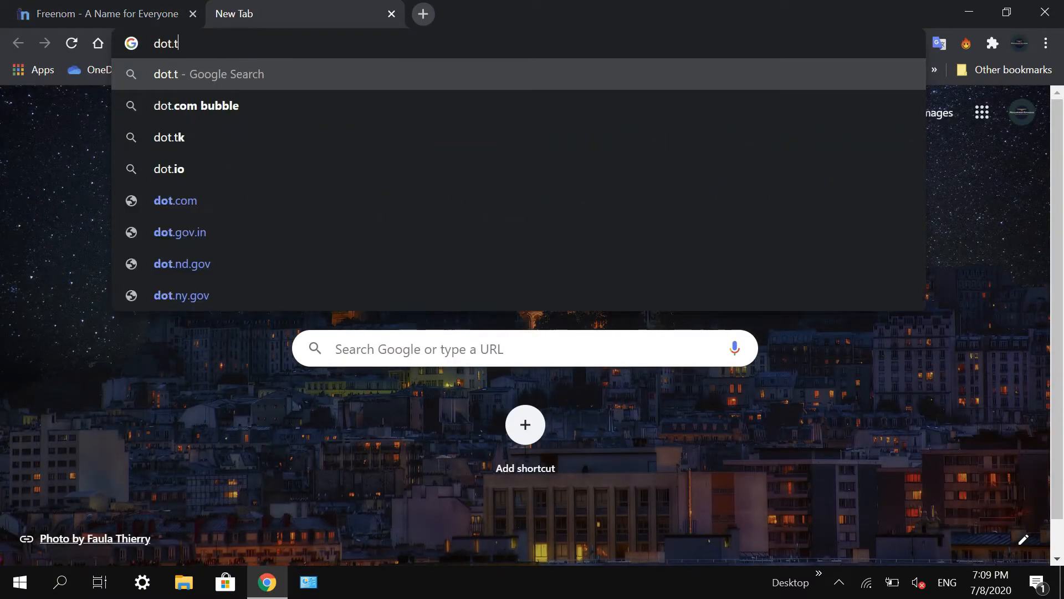
pyautogui.click(169, 137)
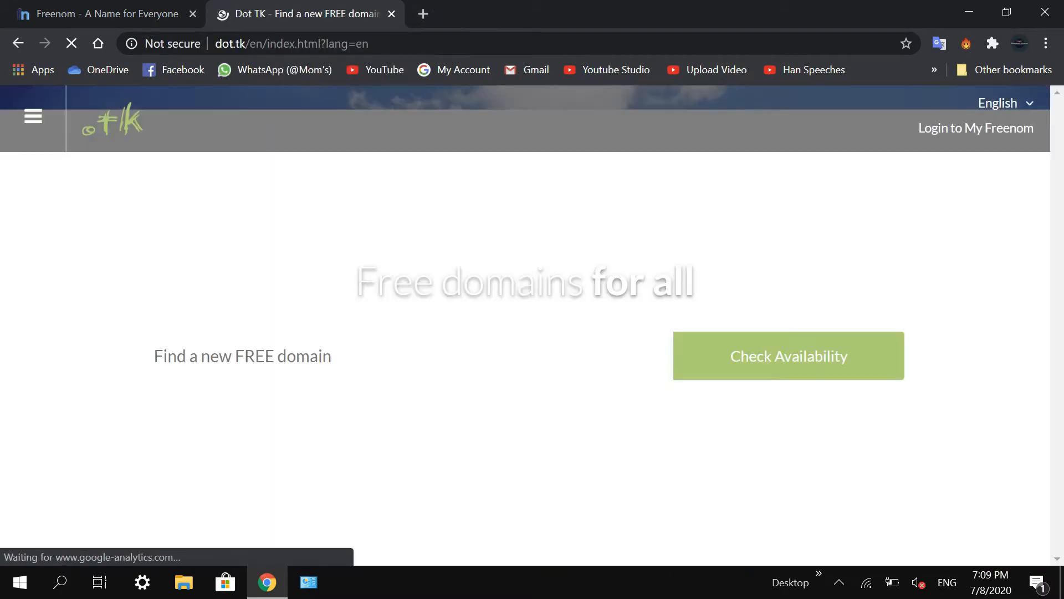
pyautogui.click(391, 13)
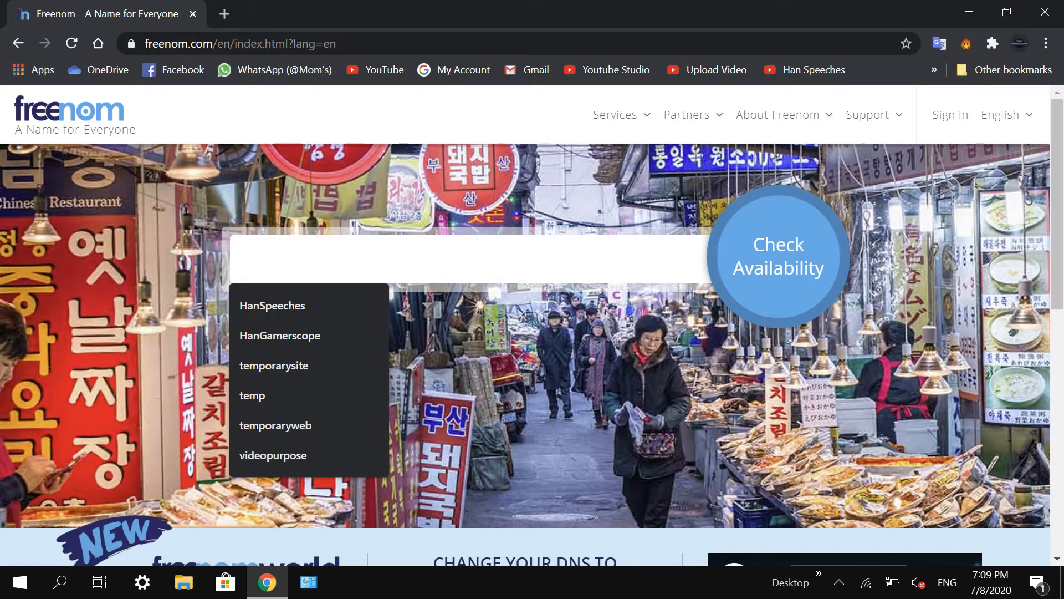
# Step: Search for hasfhlvgfhgfhadsg, add its free .tk domain to the cart and check out
pyautogui.write('hasfhlvgfhg')
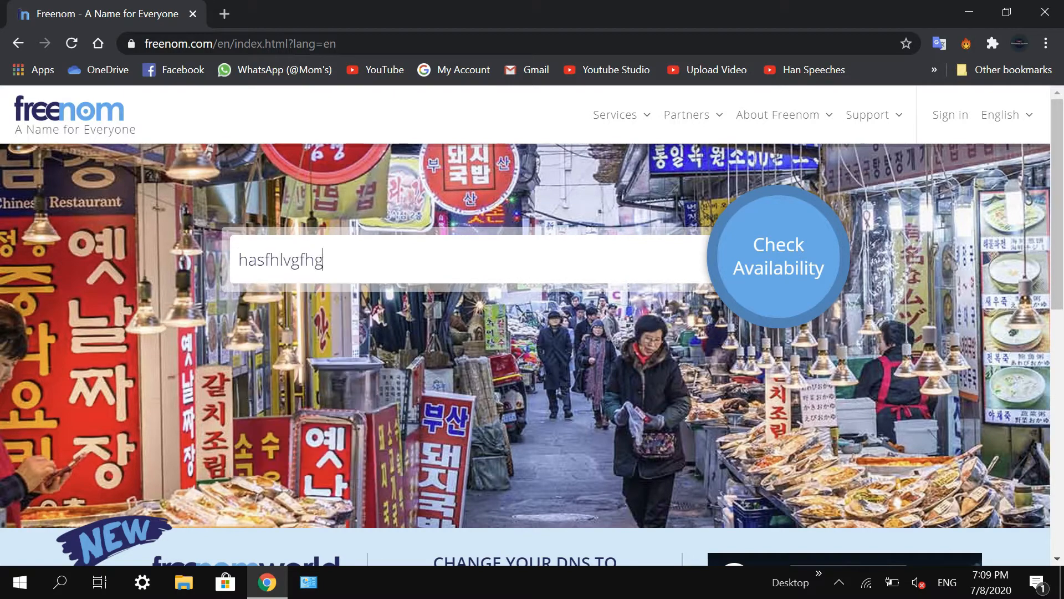
pyautogui.write('fhadsg')
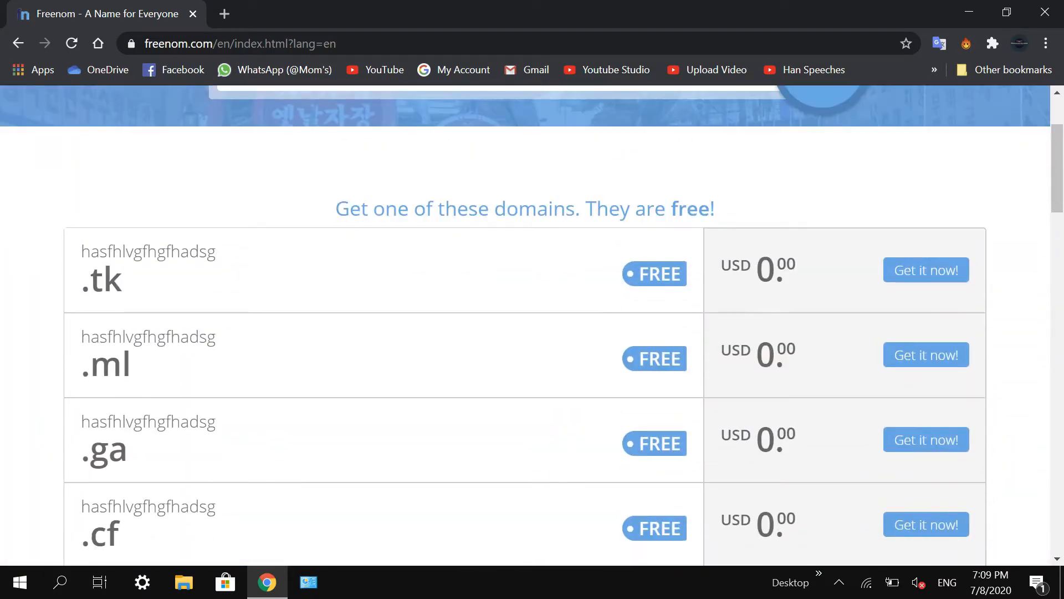
pyautogui.scroll(-3)
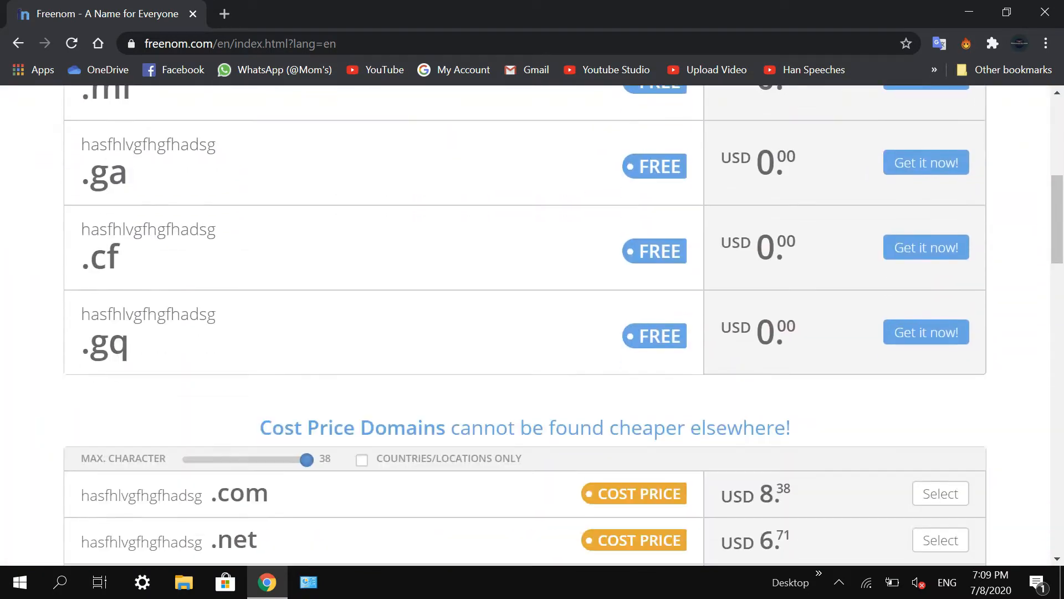
pyautogui.scroll(-3)
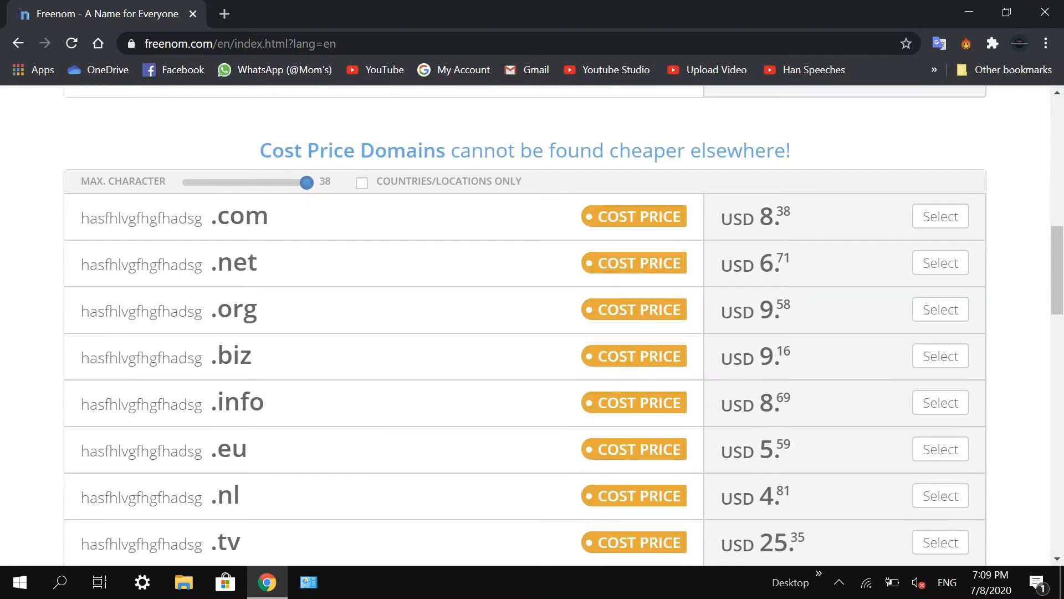
pyautogui.scroll(-3)
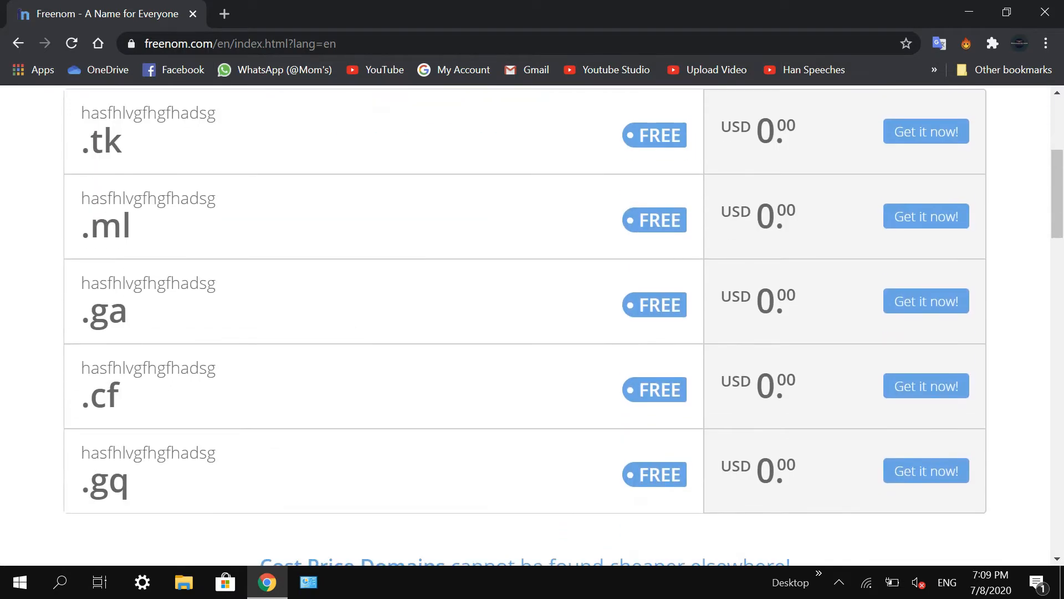
pyautogui.press('ctrl+a')
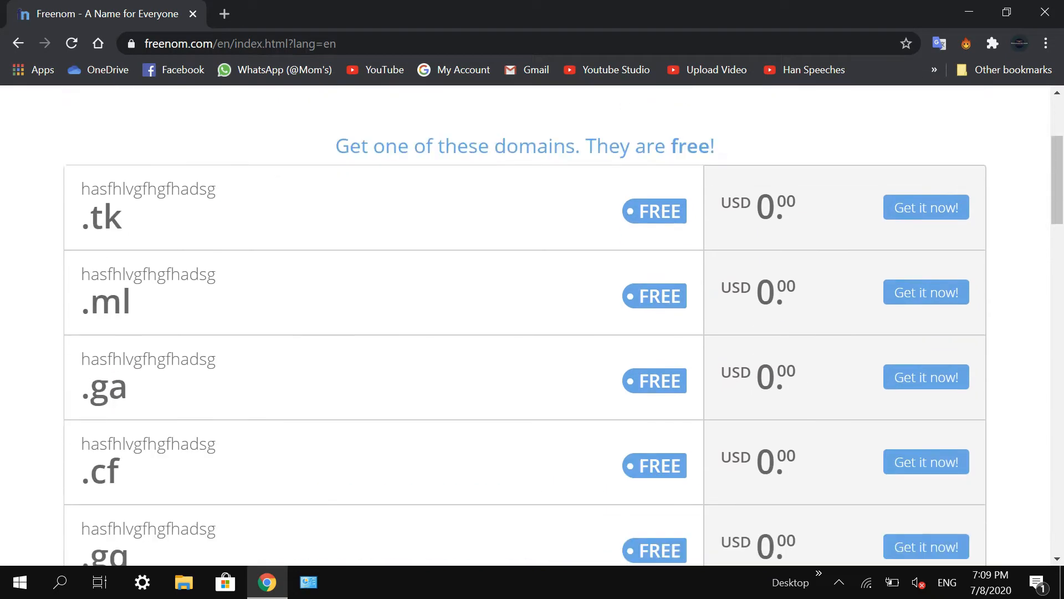
pyautogui.scroll(-3)
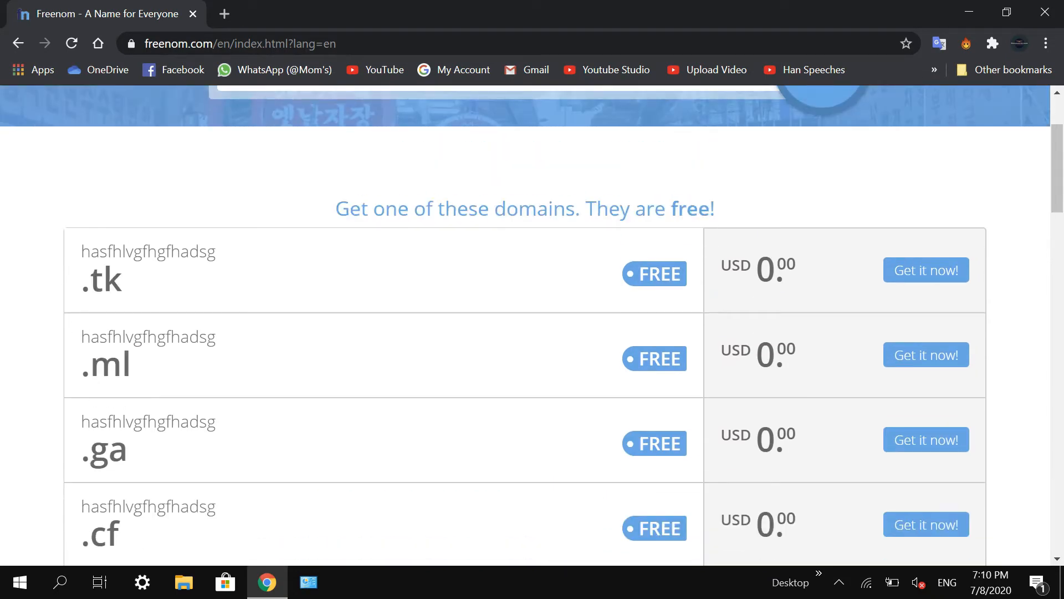
pyautogui.click(925, 270)
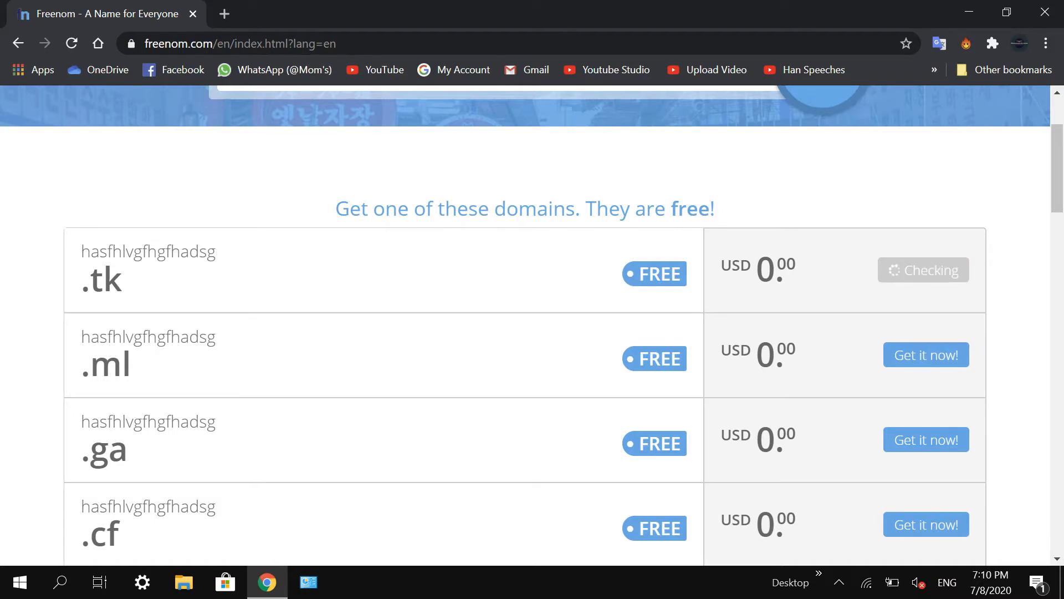
pyautogui.click(922, 269)
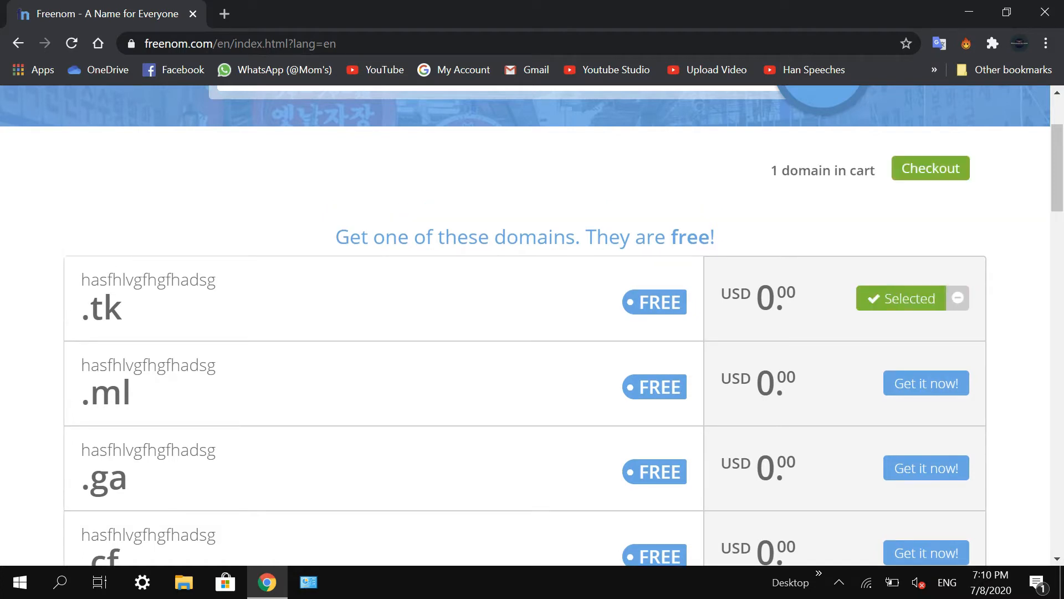
pyautogui.click(929, 168)
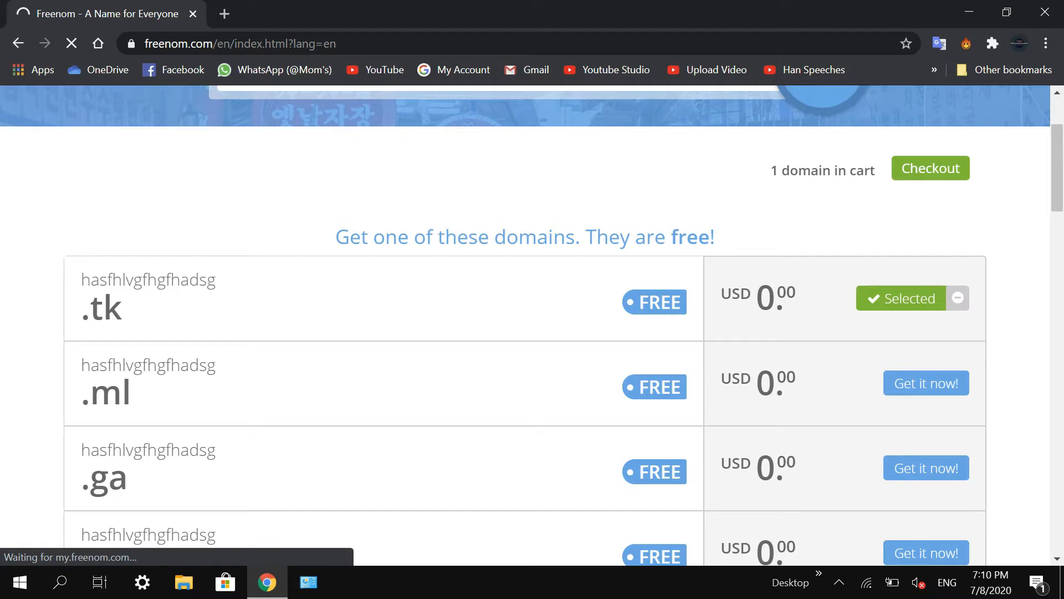
# Step: Set the .tk domain's period to 12 Months @ FREE and continue to checkout
pyautogui.click(929, 167)
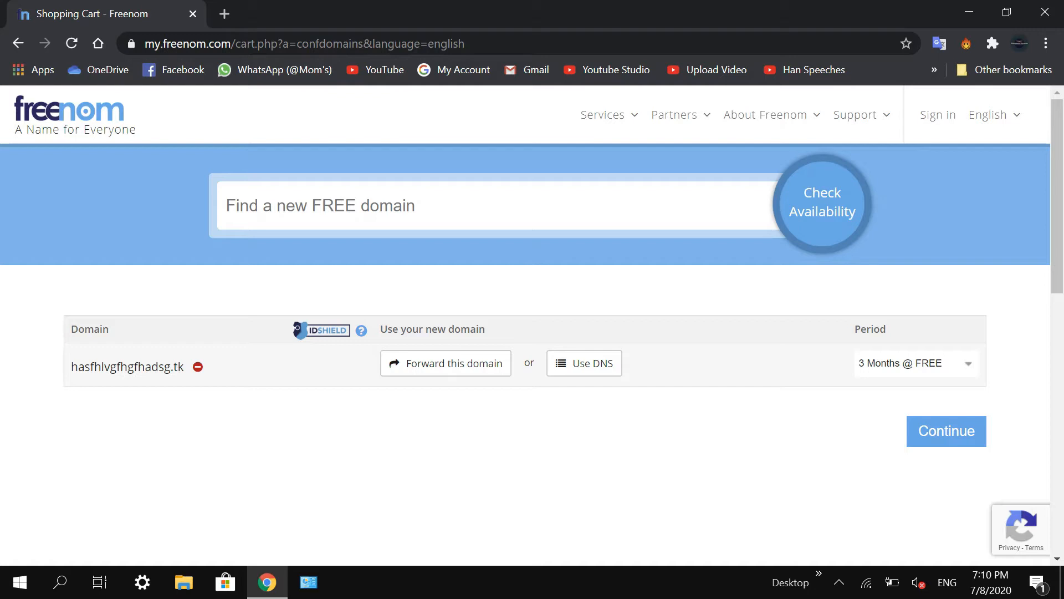
pyautogui.click(913, 363)
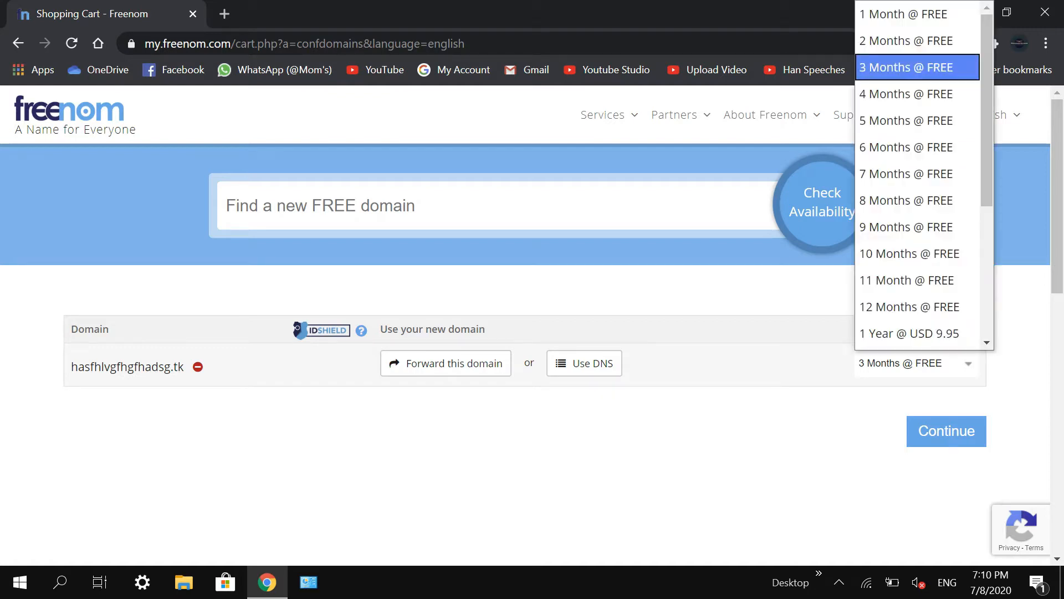
pyautogui.click(908, 306)
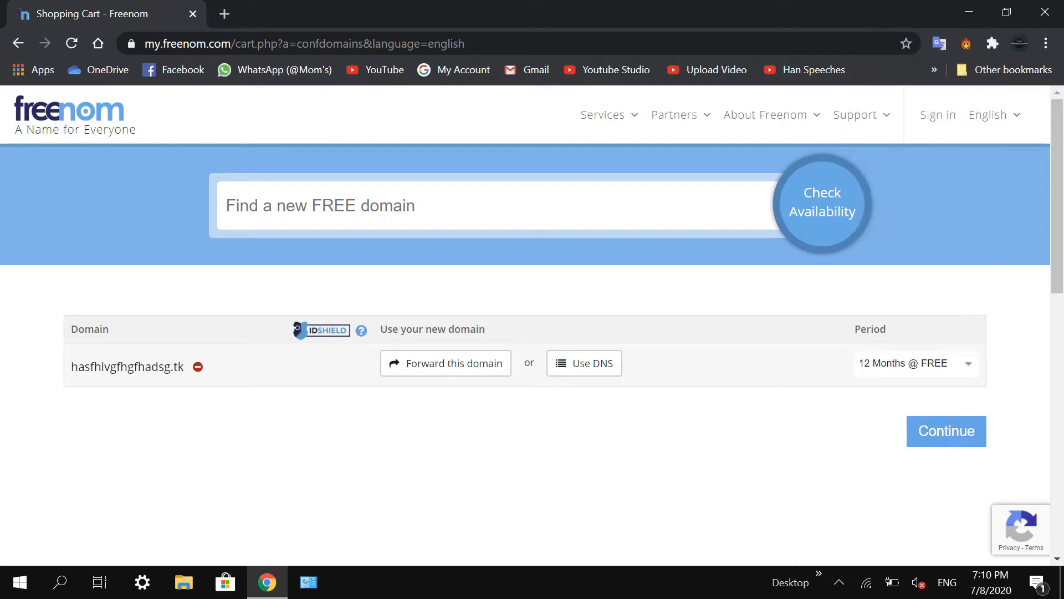
pyautogui.click(915, 362)
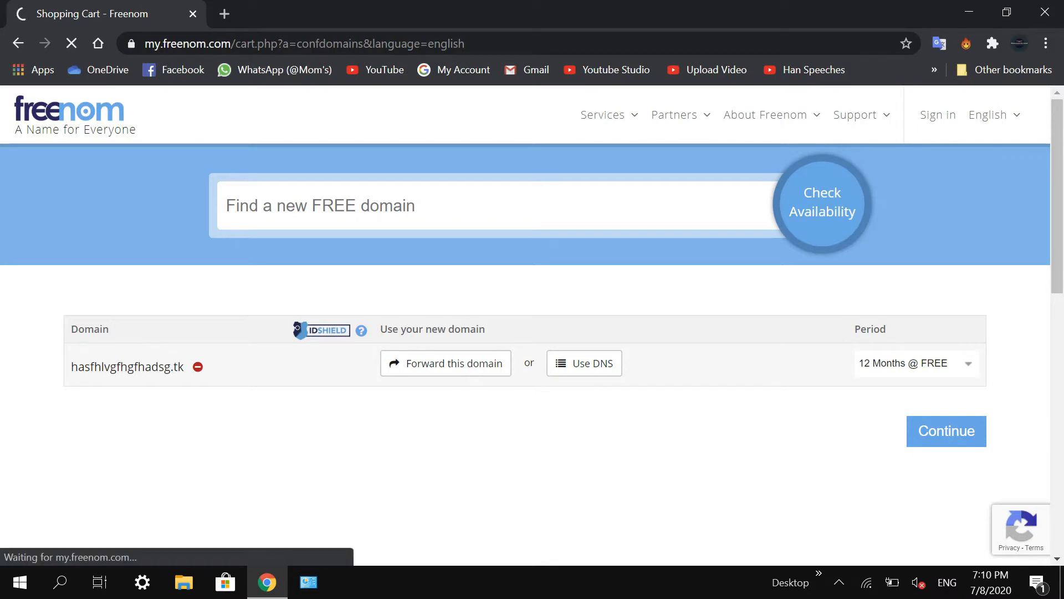
pyautogui.click(946, 432)
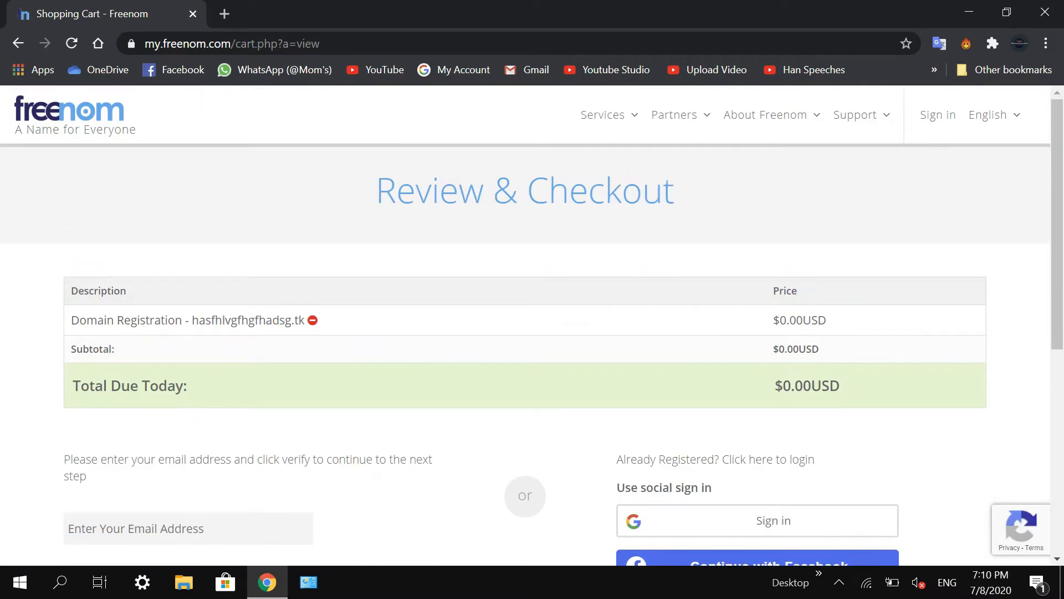
pyautogui.scroll(-3)
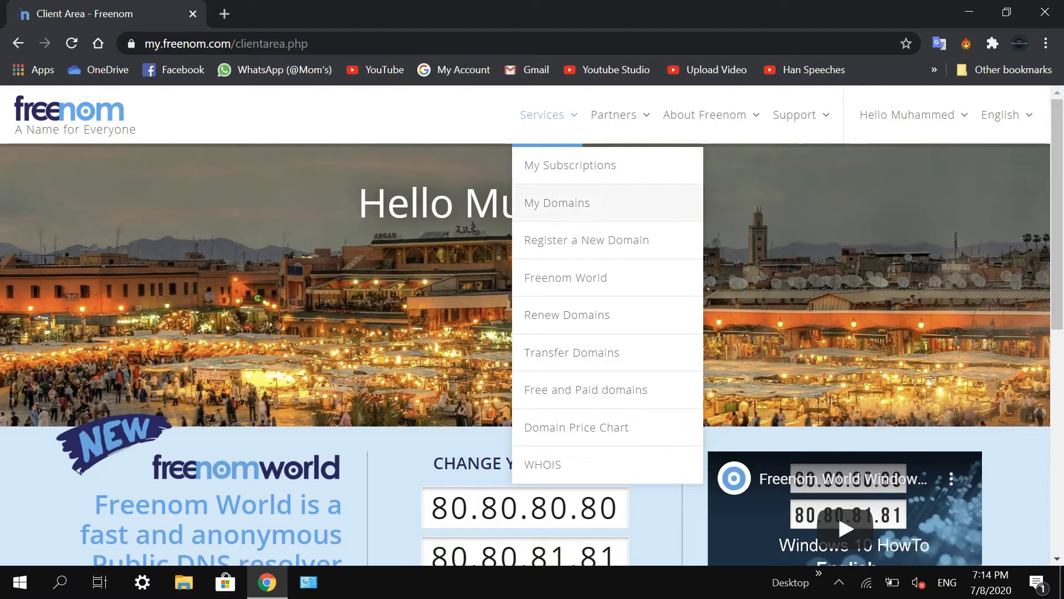
# Step: Open My Domains, manage temporarysite.tk and open its Freenom DNS management
pyautogui.click(556, 203)
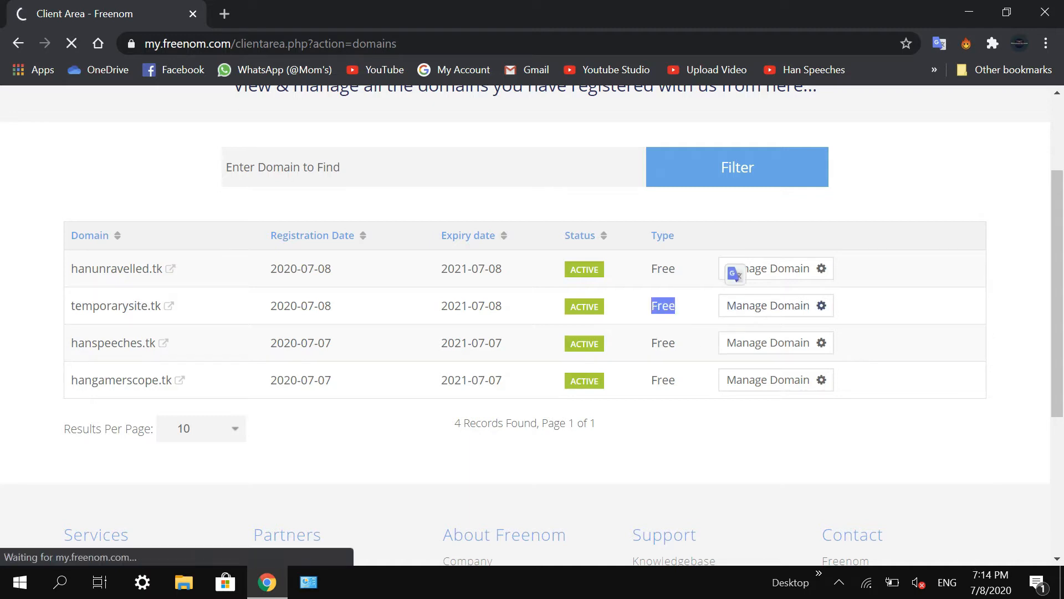
pyautogui.click(768, 305)
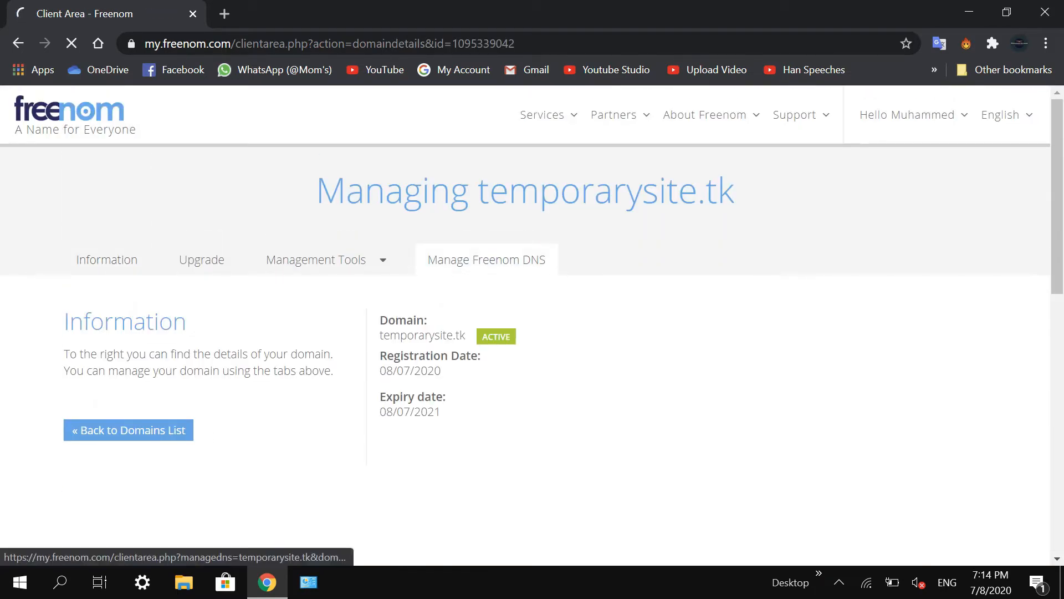
pyautogui.click(486, 259)
pyautogui.write('google.com/webhp?authuser=1')
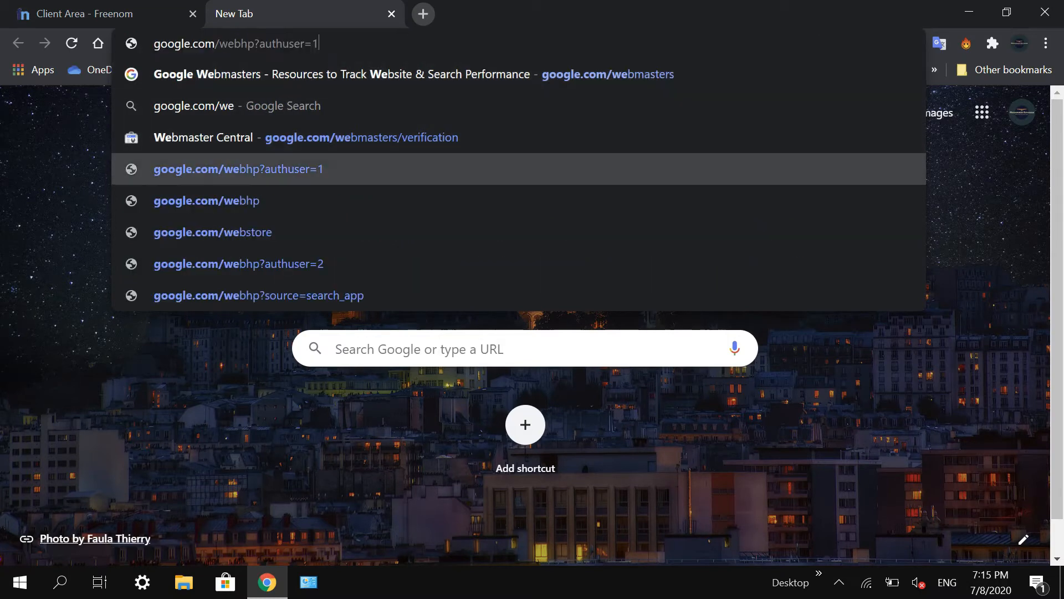
# Step: Add temporarysite.tk as a new property, copying the name from the Freenom tab
pyautogui.click(202, 137)
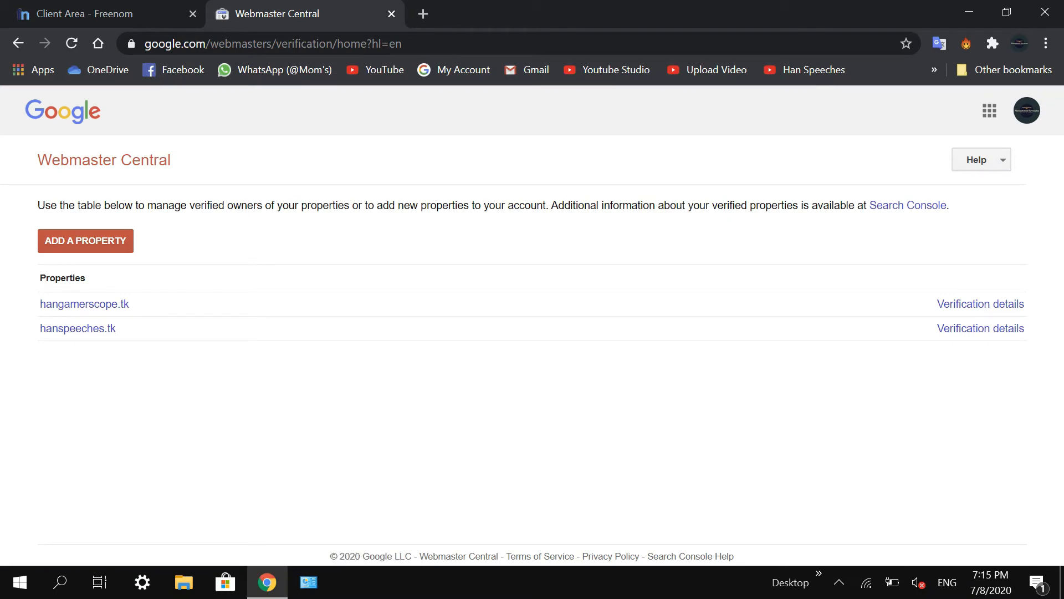
pyautogui.moveTo(85, 304)
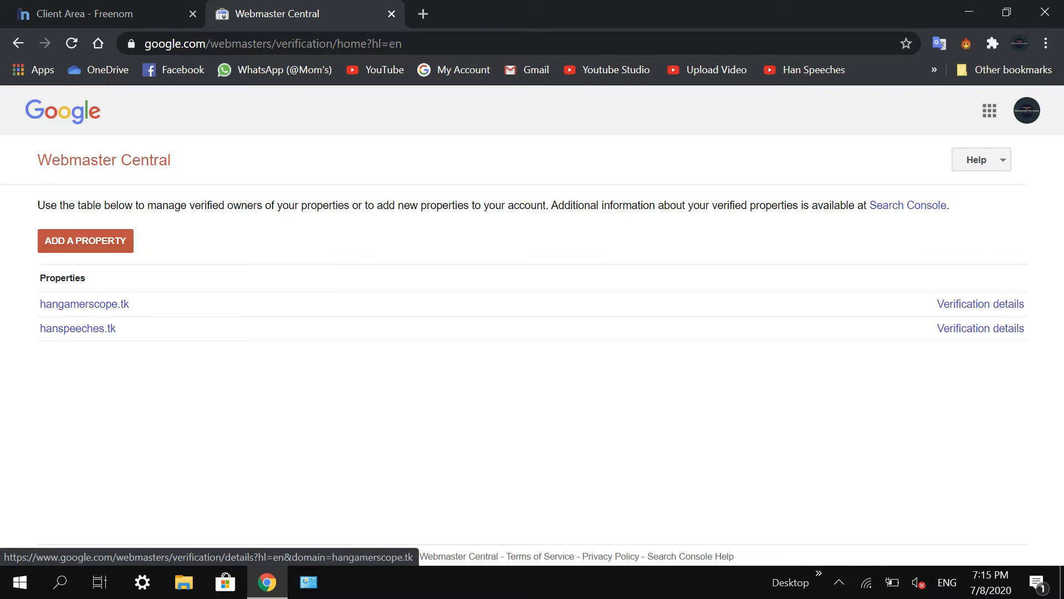
pyautogui.click(85, 240)
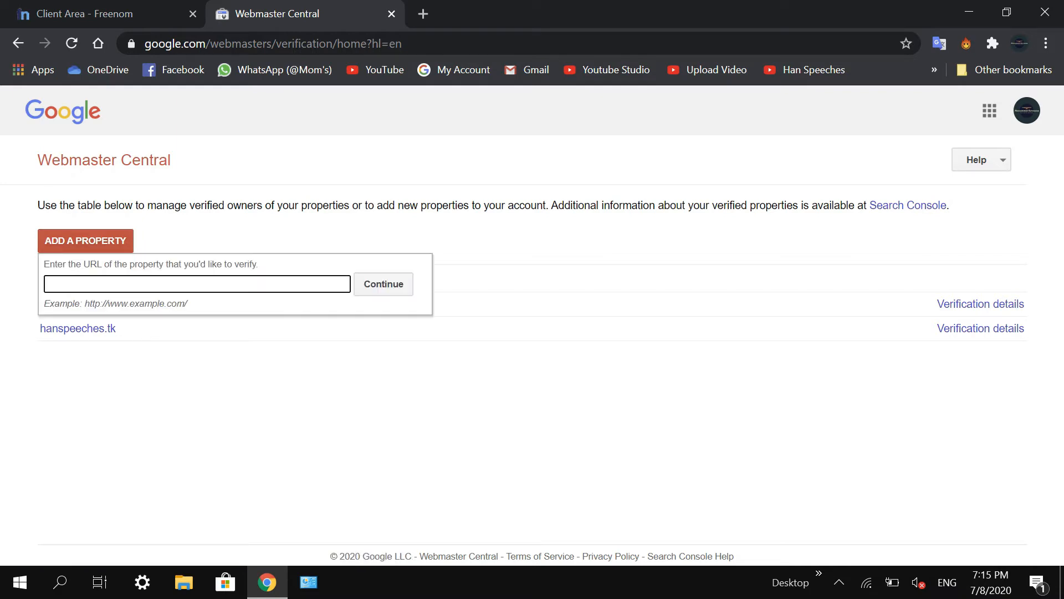
pyautogui.click(196, 284)
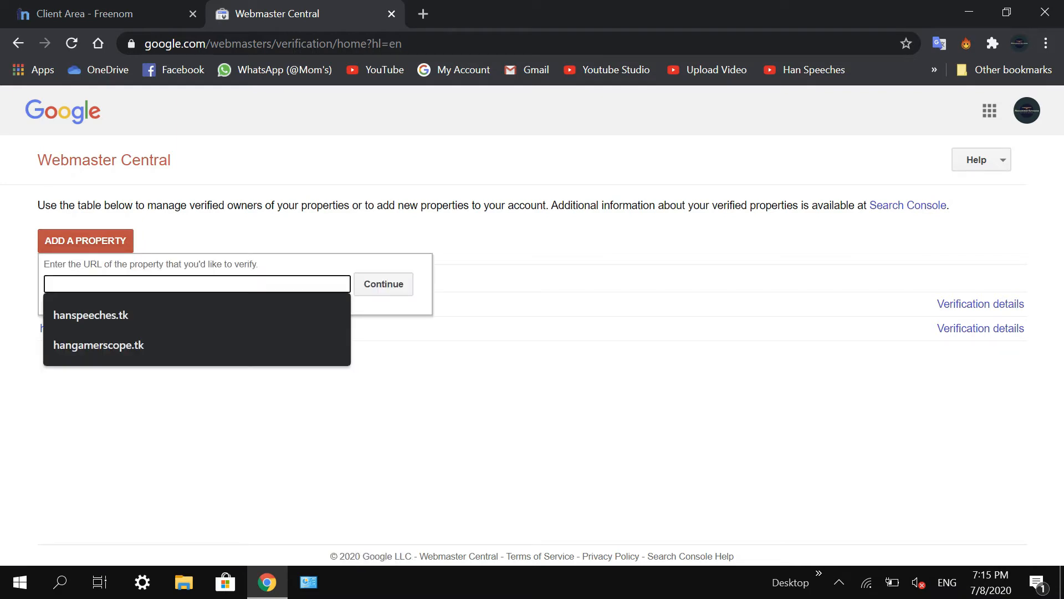
pyautogui.write('te')
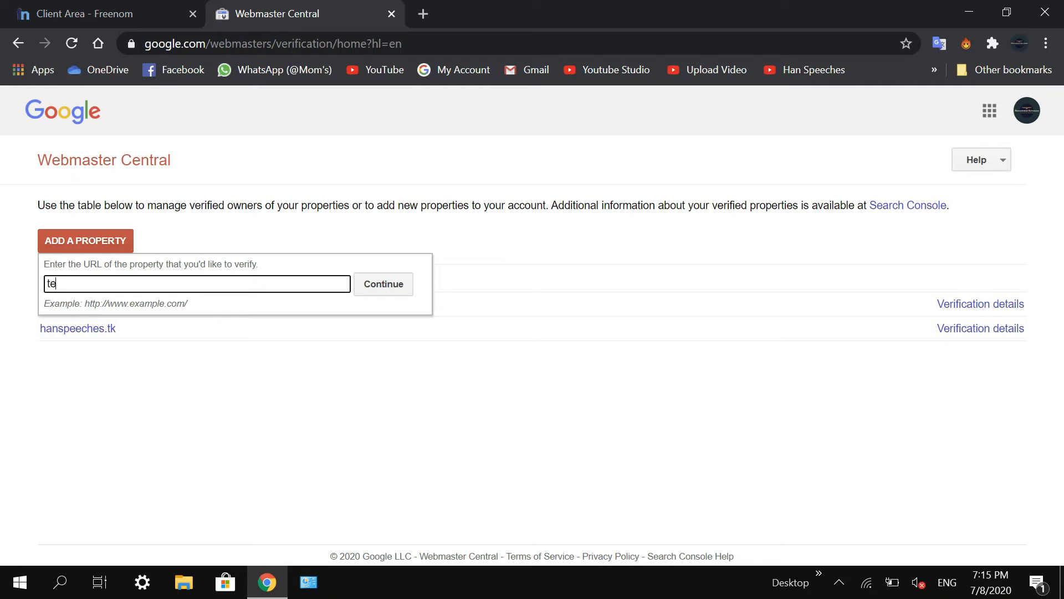
pyautogui.click(99, 13)
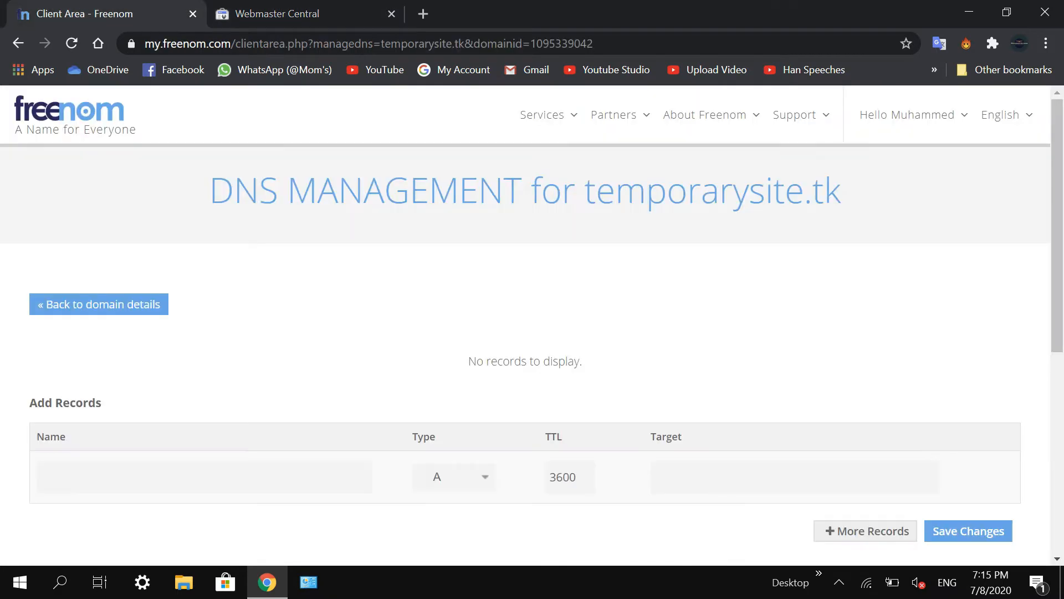
pyautogui.moveTo(543, 191); pyautogui.dragTo(838, 191)
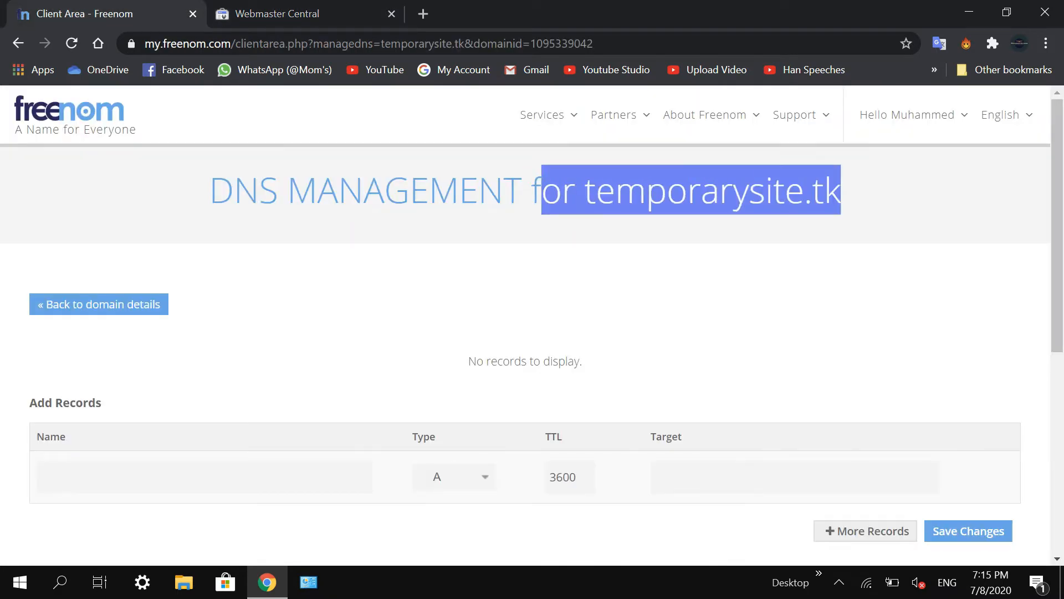
pyautogui.click(302, 14)
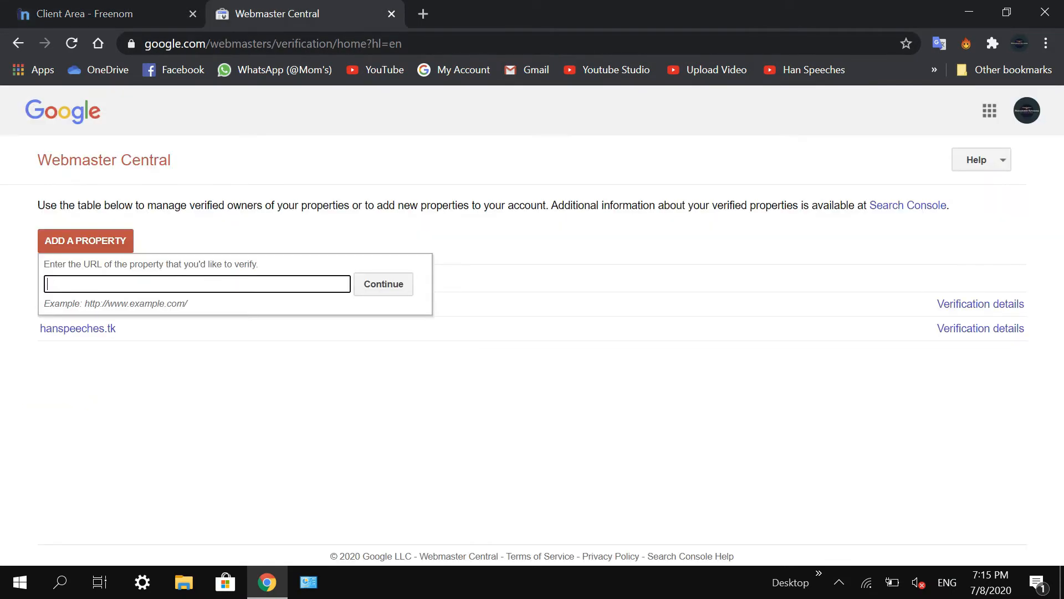
pyautogui.write('temporarysite.tk')
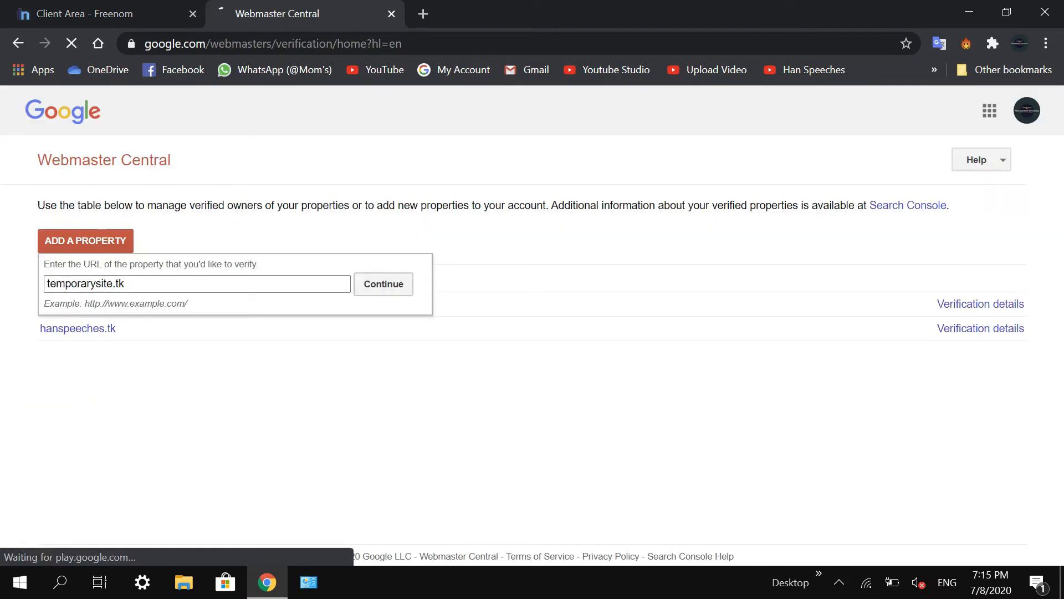
pyautogui.click(382, 284)
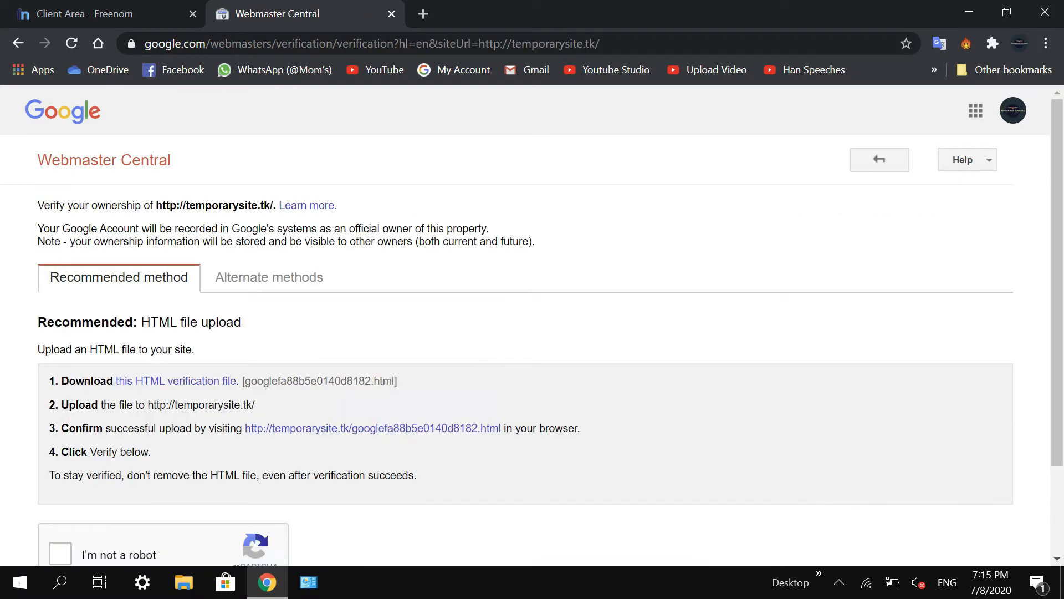
# Step: Choose Alternate methods, Domain name provider set to Other, and show the CNAME record values
pyautogui.scroll(-3)
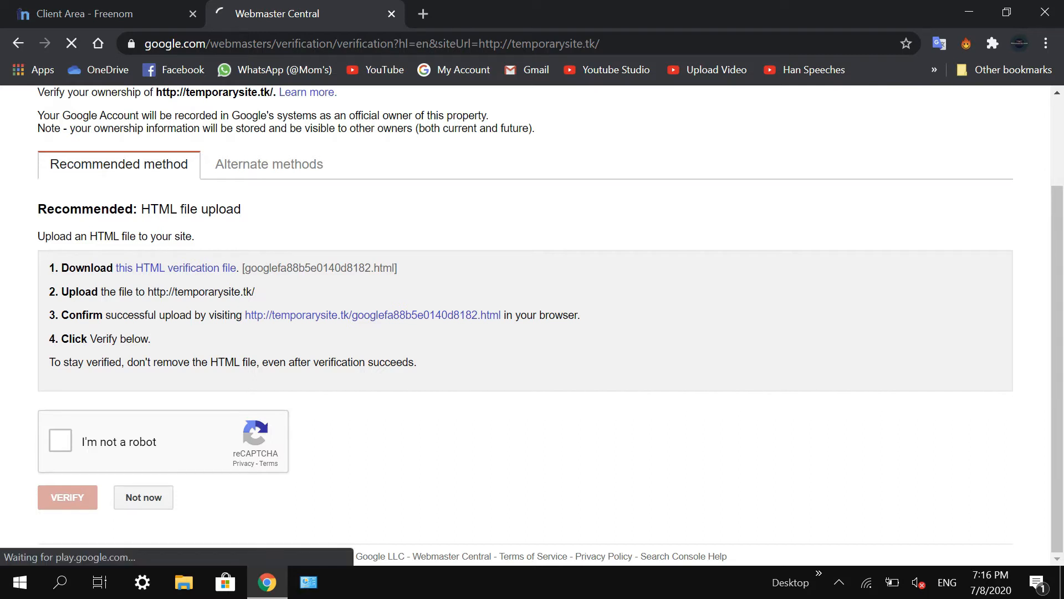
pyautogui.click(268, 164)
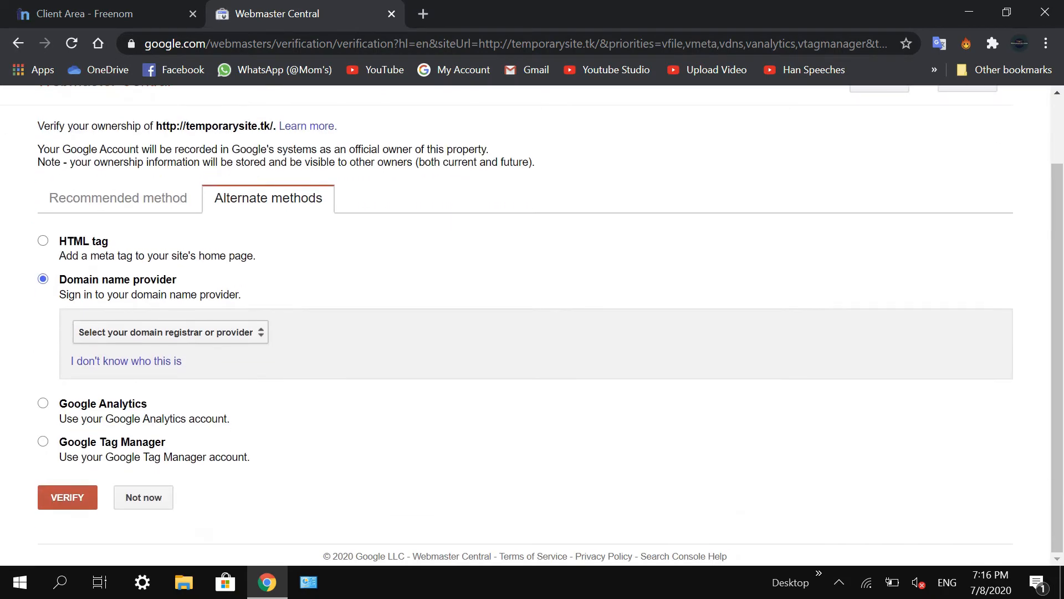
pyautogui.click(169, 332)
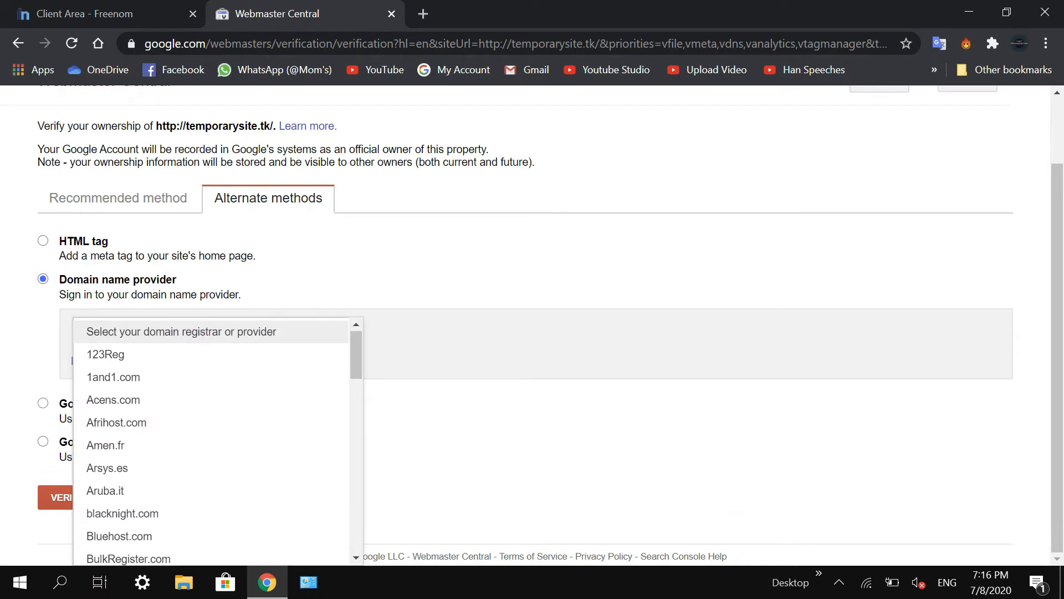
pyautogui.scroll(-3)
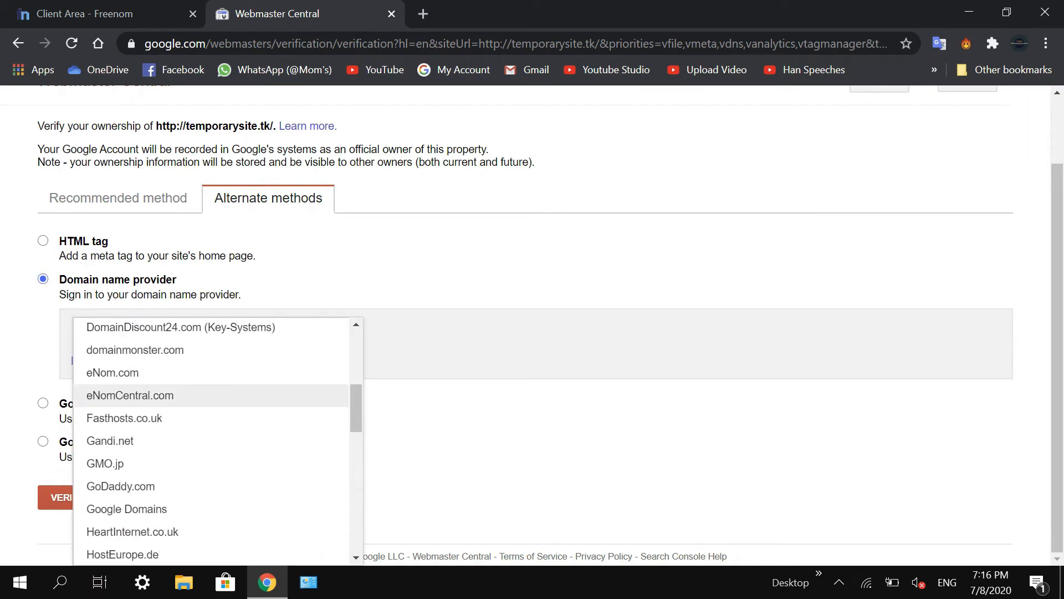
pyautogui.moveTo(124, 417)
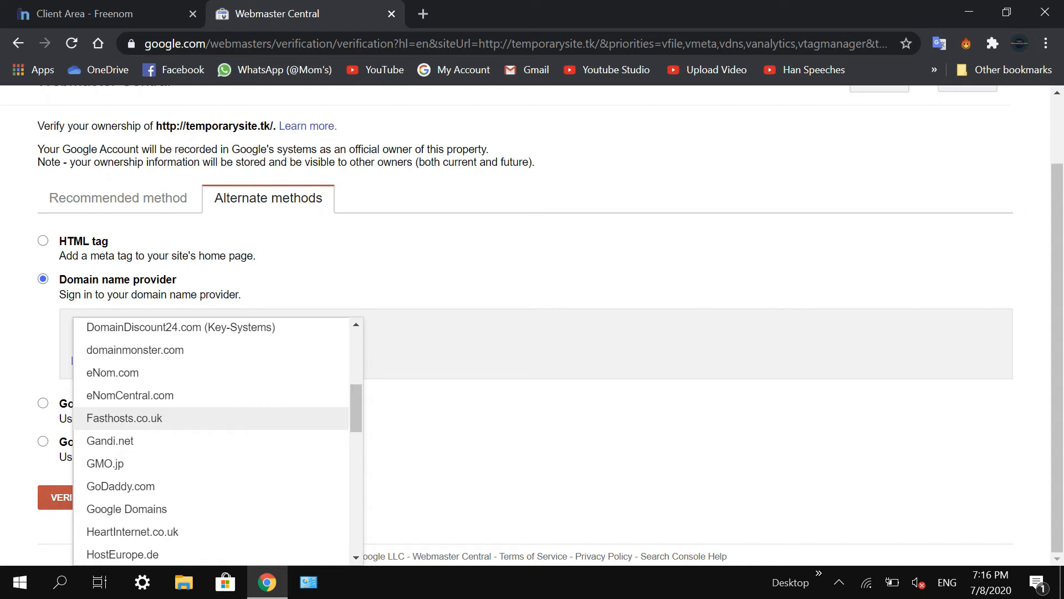
pyautogui.scroll(-3)
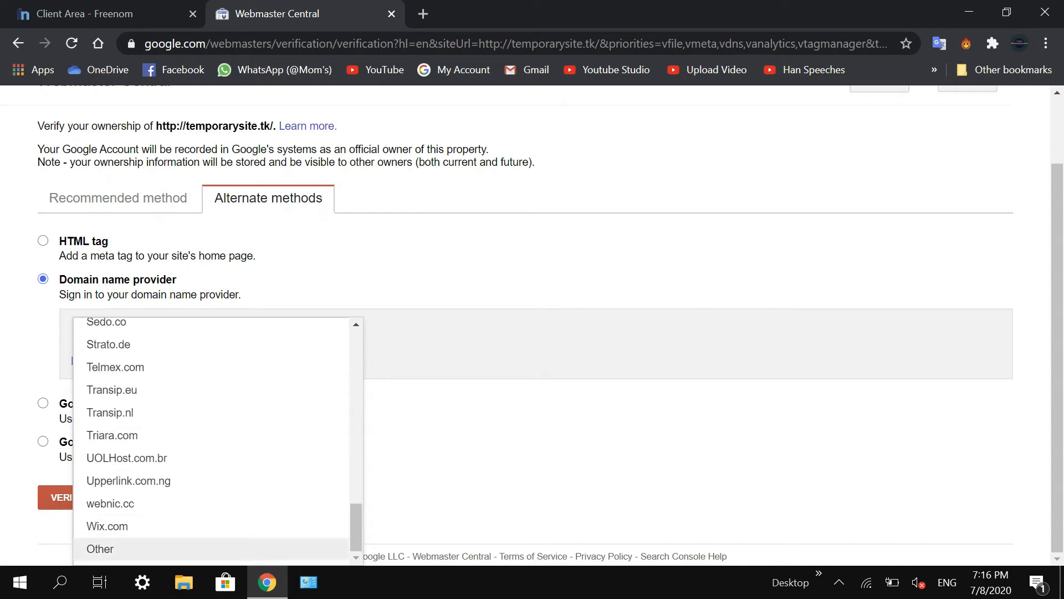
pyautogui.click(100, 548)
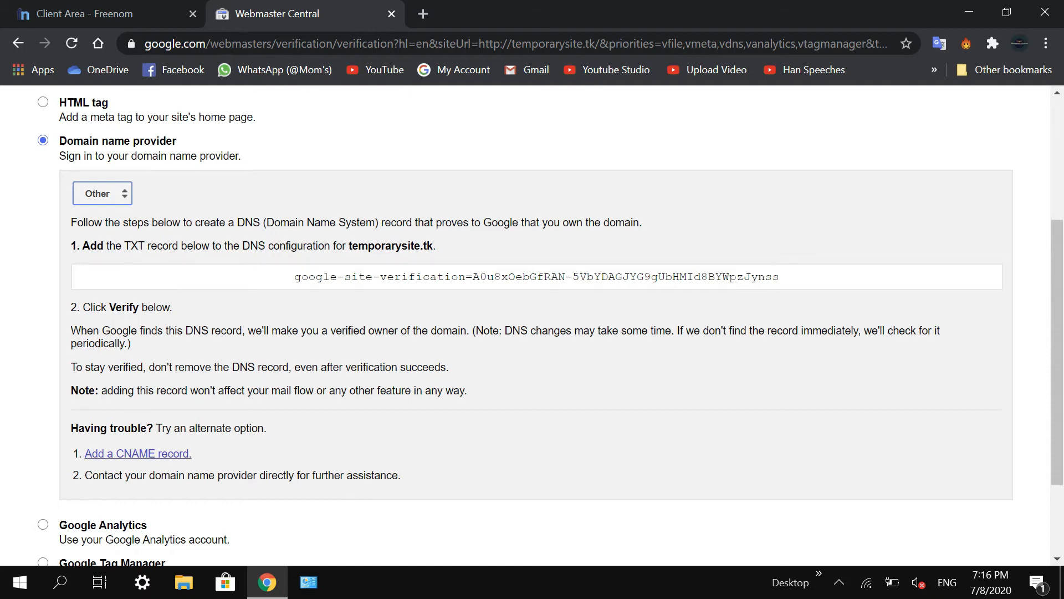
pyautogui.click(138, 453)
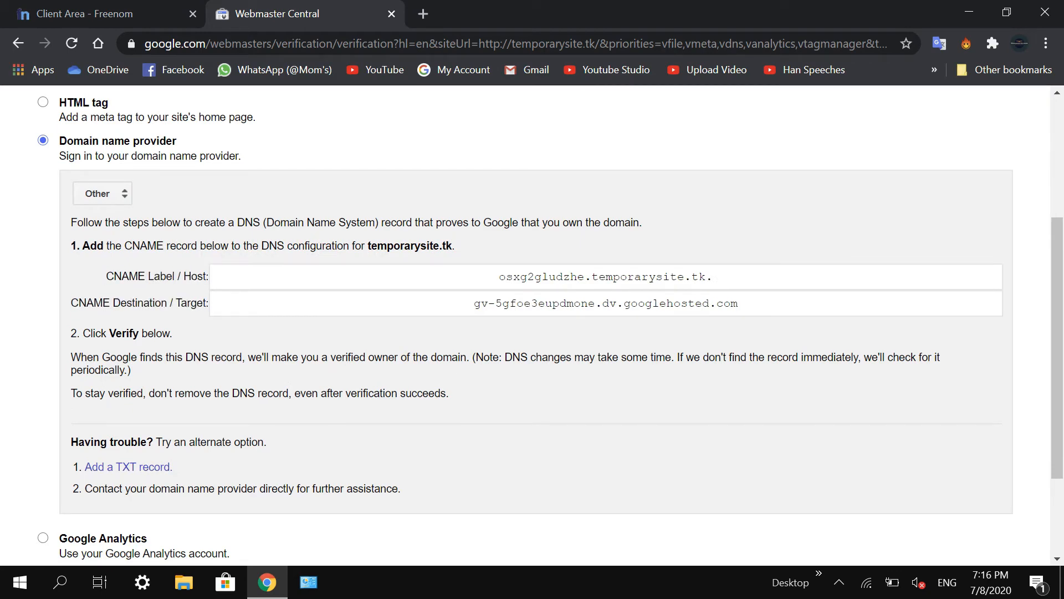
# Step: Enter a CNAME record with host osxg2gludzhe and target gv-5gfoe3eupdmone.dv.googlehosted.com
pyautogui.tripleClick(604, 276)
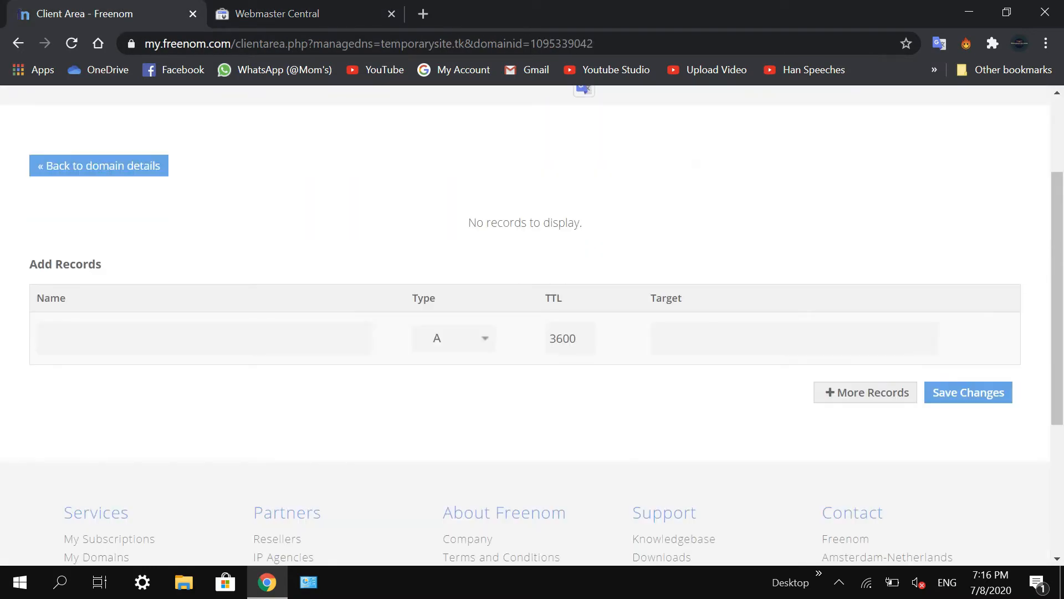
pyautogui.write('osxg2gludzhe.temporarysite.tk.')
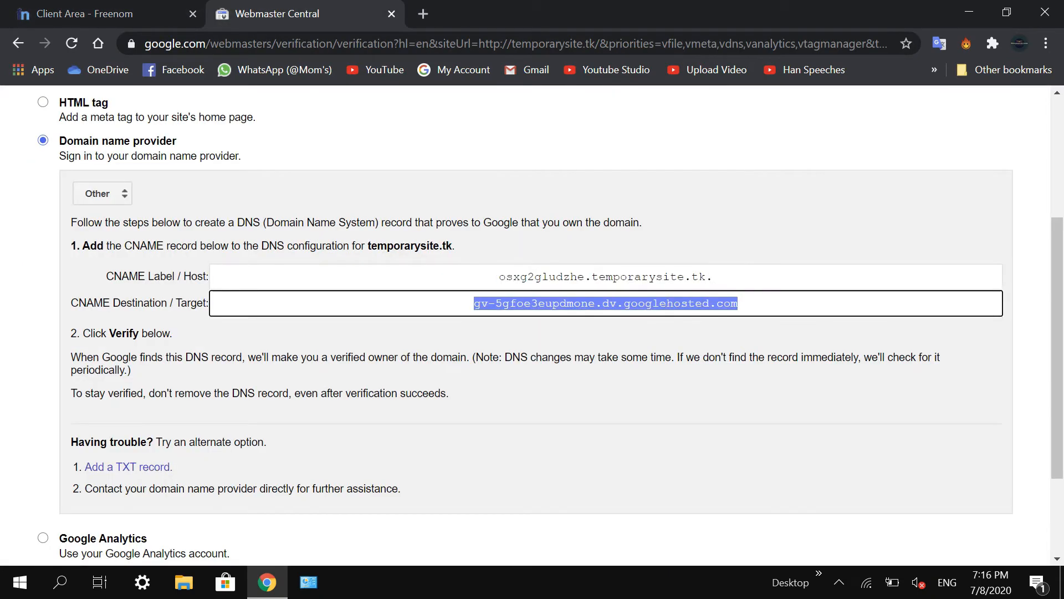
pyautogui.click(102, 14)
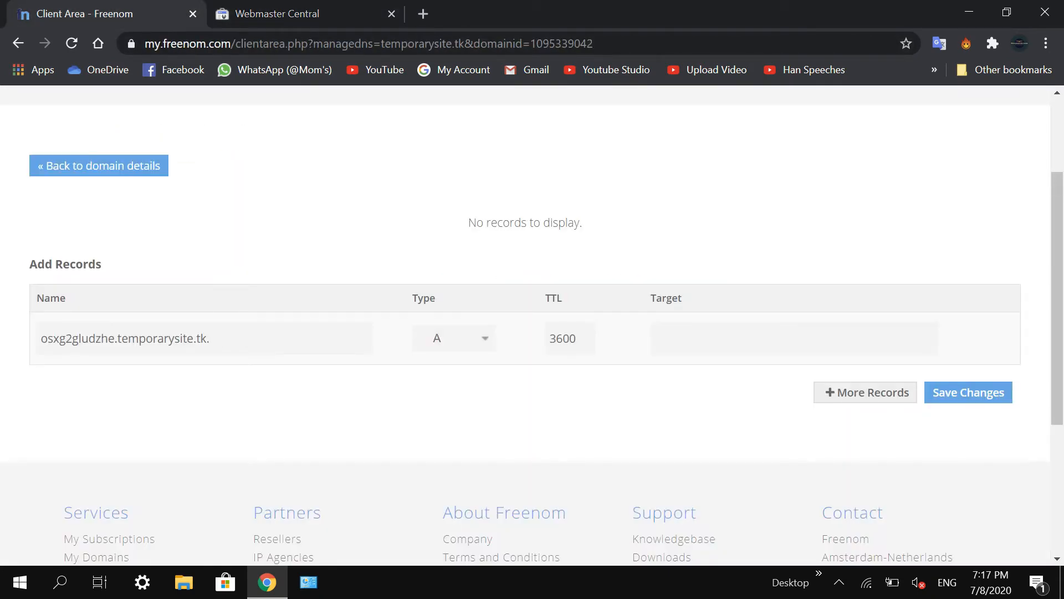
pyautogui.write('gv-5gfoe3eupdmone.dv.googlehosted.com')
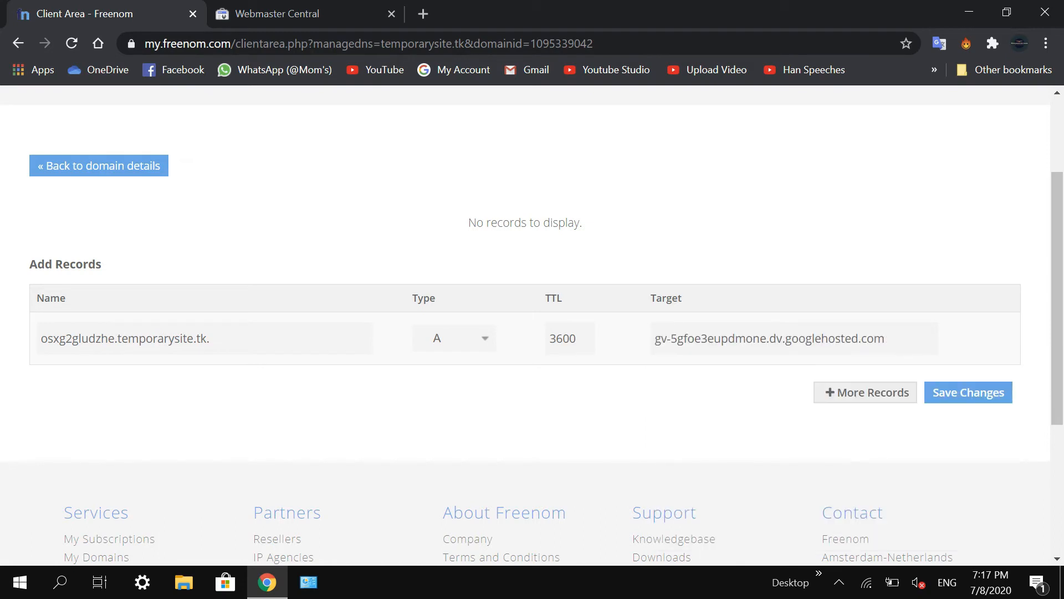
pyautogui.click(794, 339)
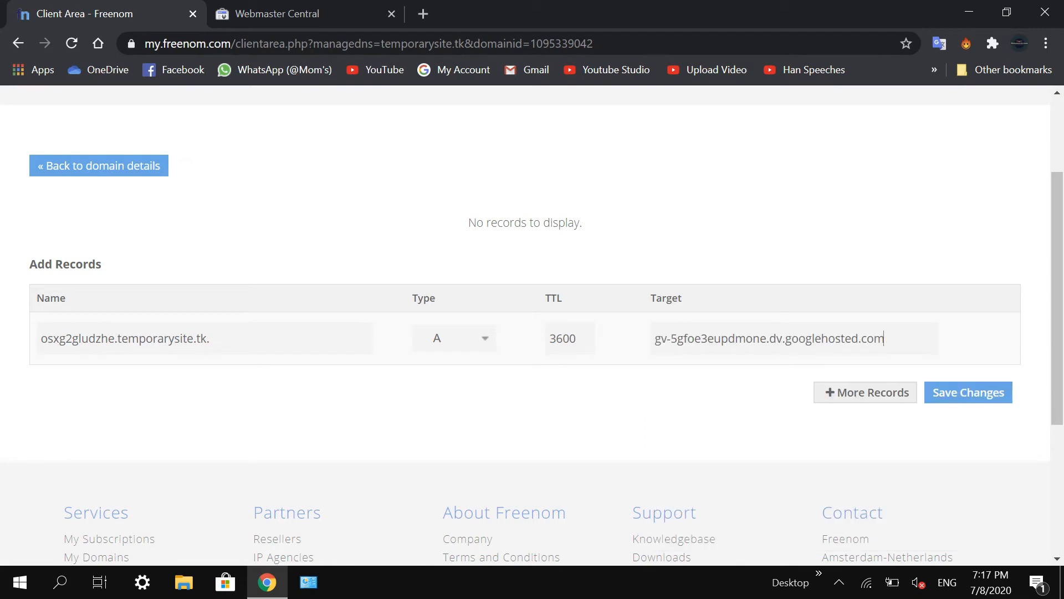
pyautogui.click(453, 338)
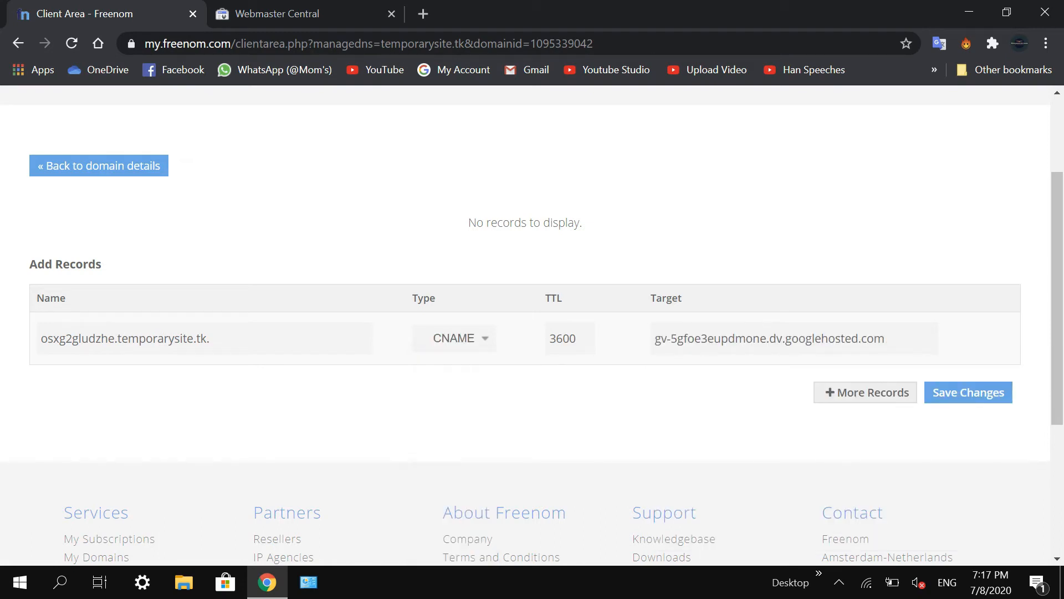
# Step: Save the CNAME record, confirm it was added successfully, and return to Webmaster Central
pyautogui.click(303, 13)
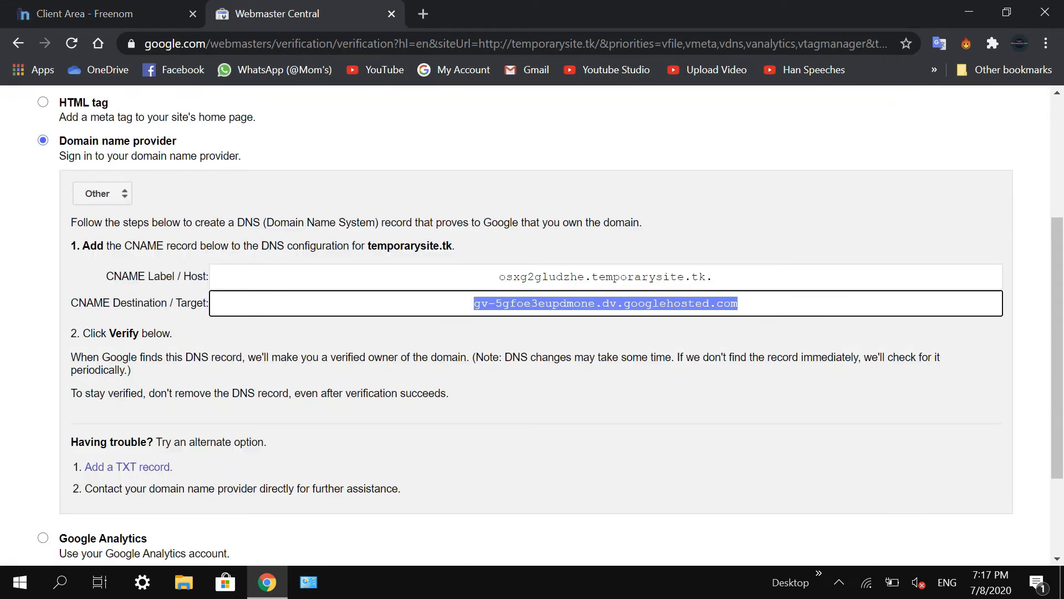
pyautogui.click(98, 14)
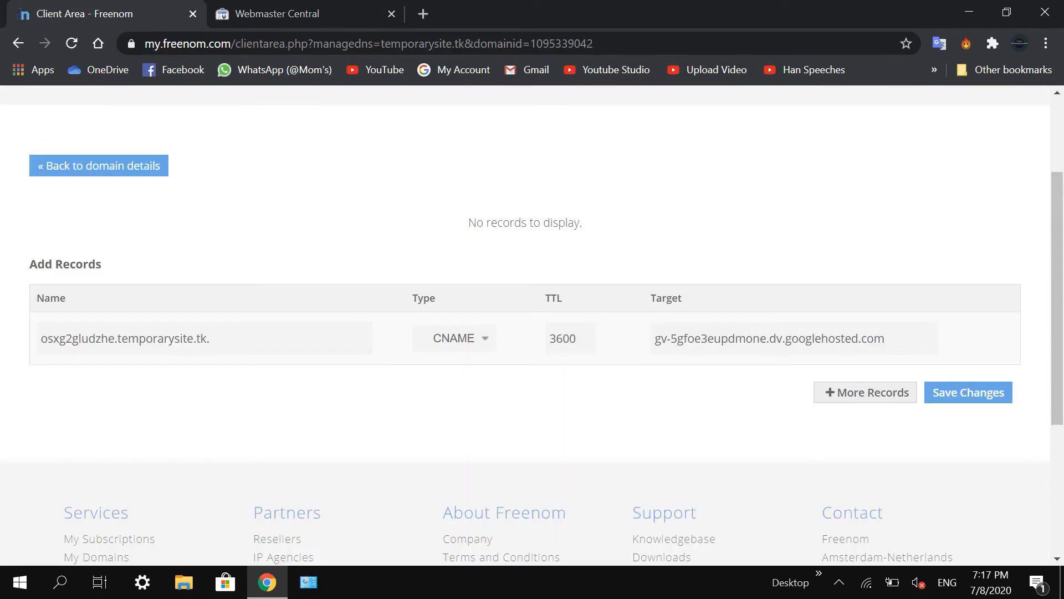
pyautogui.click(967, 392)
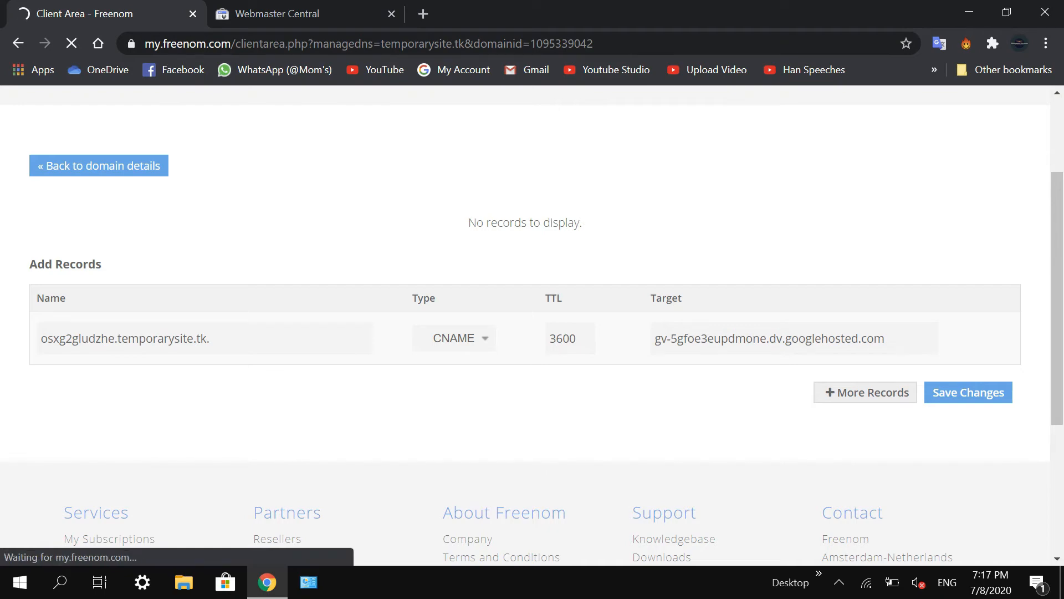
pyautogui.click(967, 392)
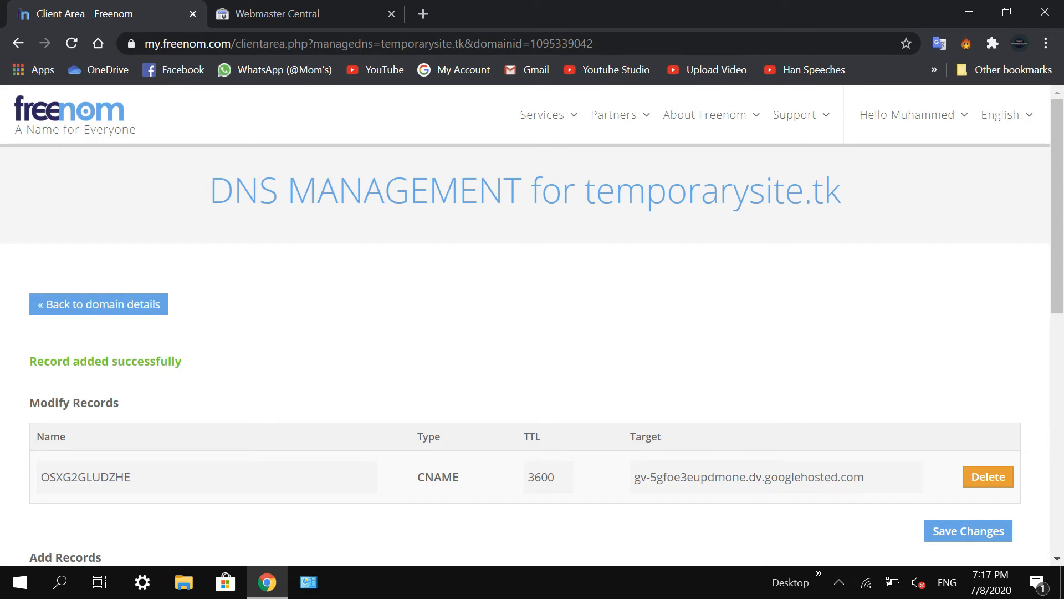
pyautogui.scroll(-3)
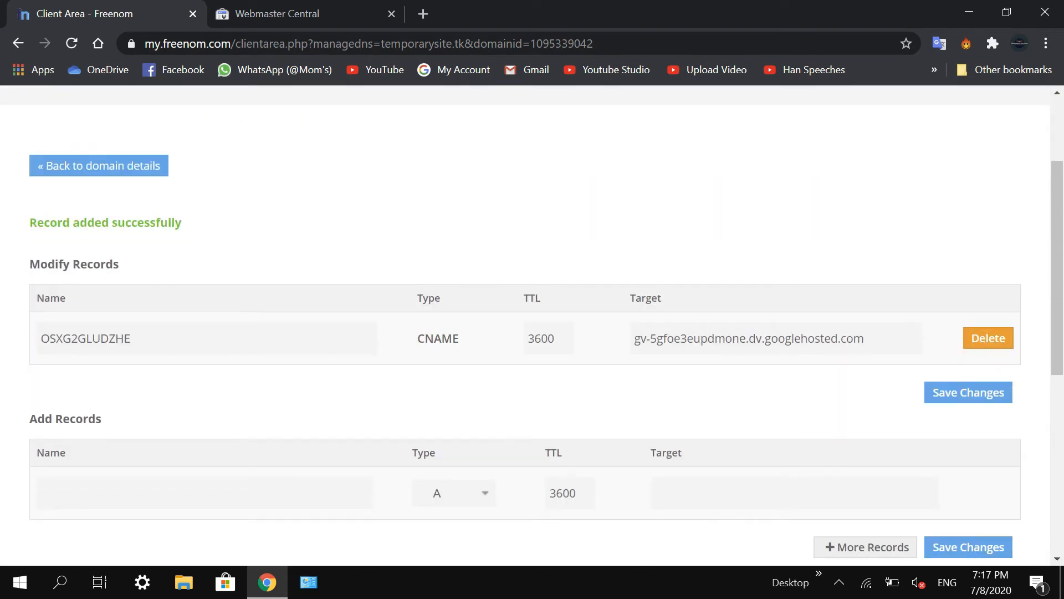
pyautogui.moveTo(34, 223); pyautogui.dragTo(145, 223)
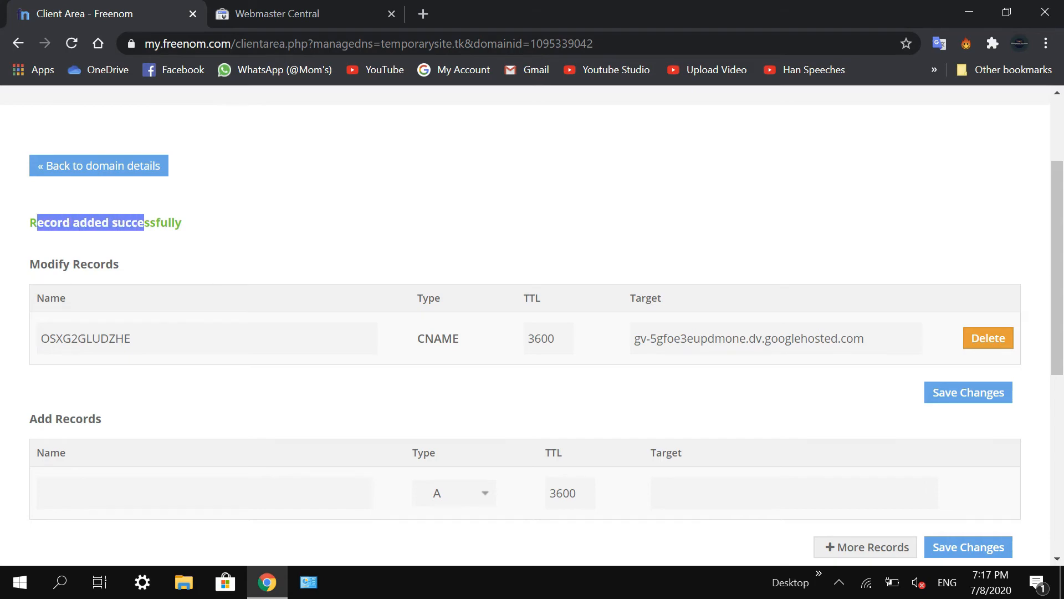
pyautogui.click(305, 14)
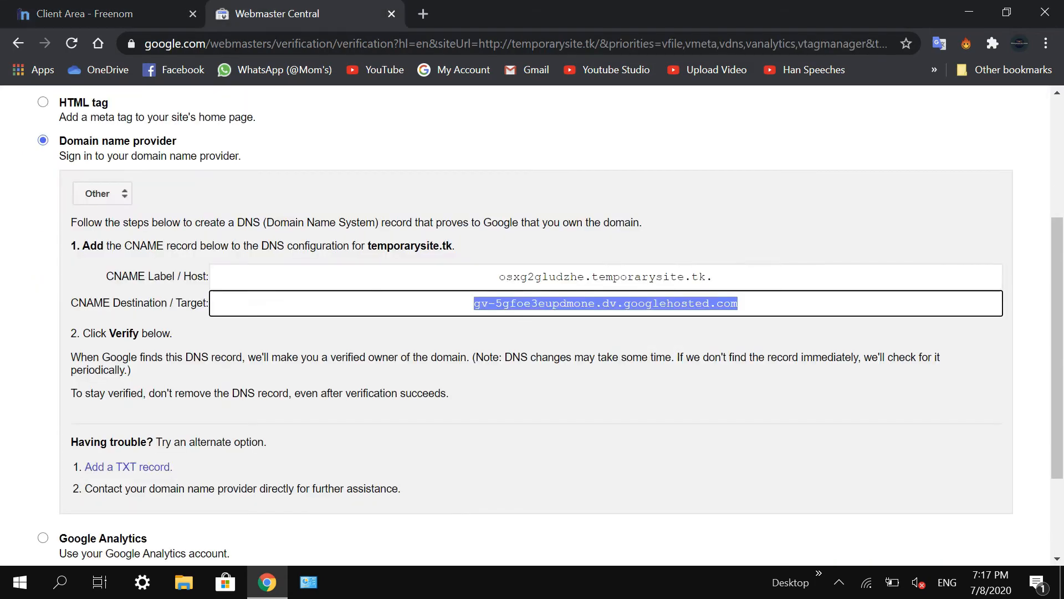
# Step: Try verifying temporarysite.tk, see it fail, reselect Domain name provider, then return to Freenom
pyautogui.scroll(-3)
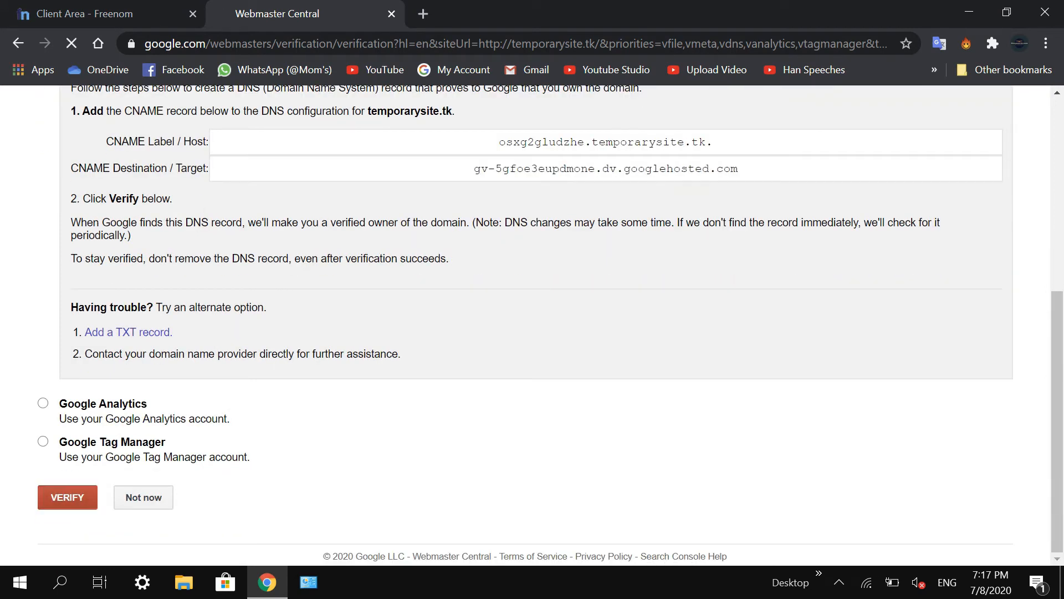
pyautogui.click(67, 496)
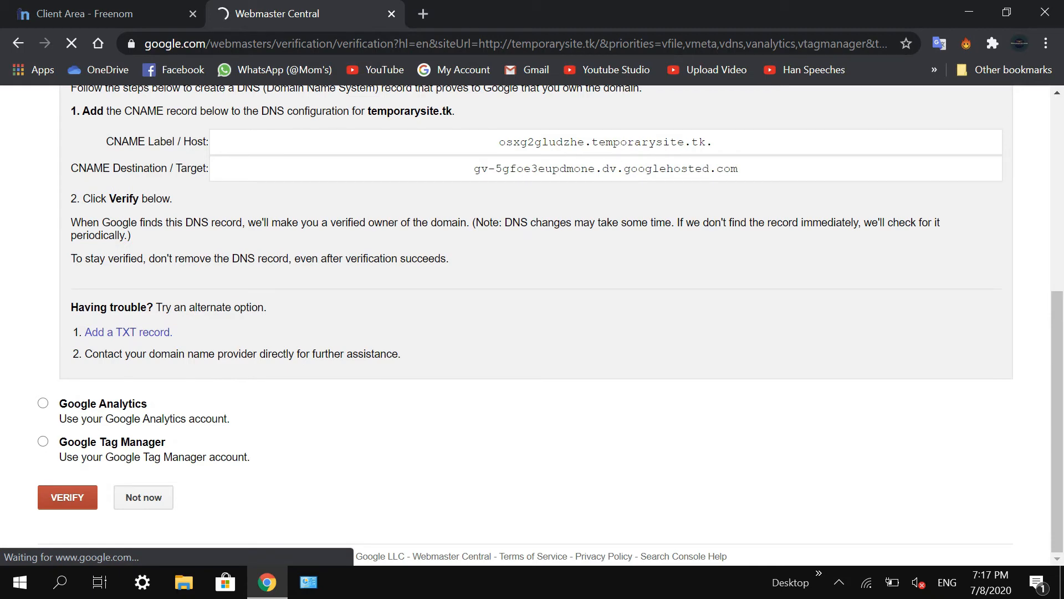
pyautogui.click(67, 497)
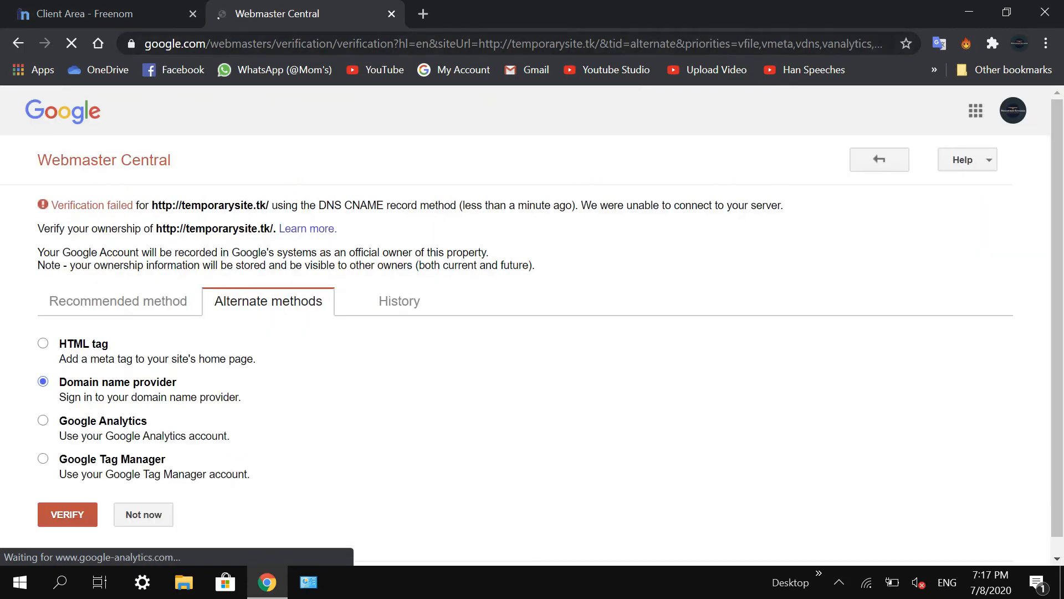
pyautogui.click(67, 514)
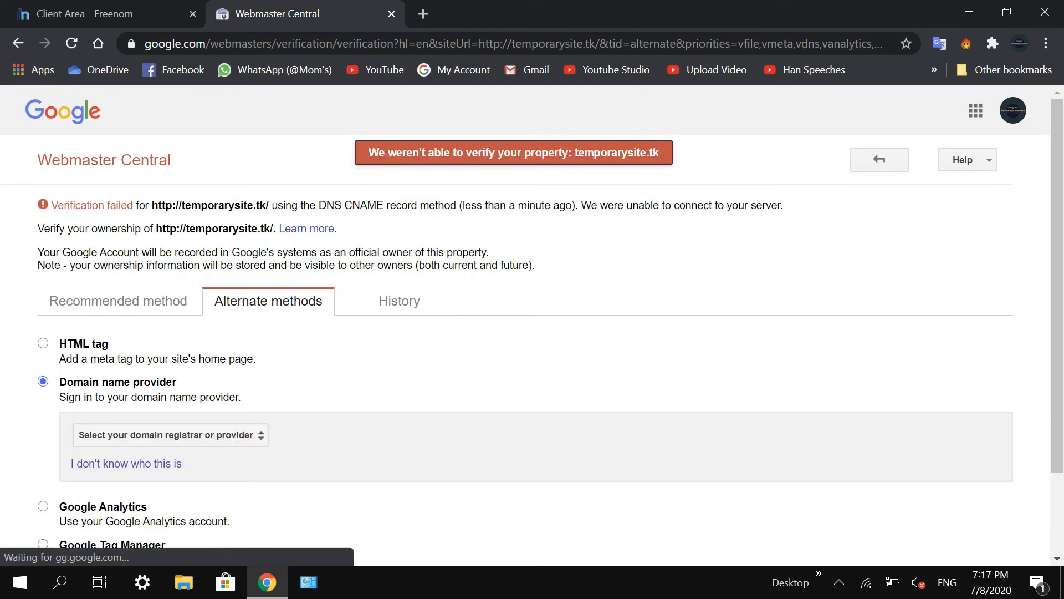
pyautogui.scroll(-3)
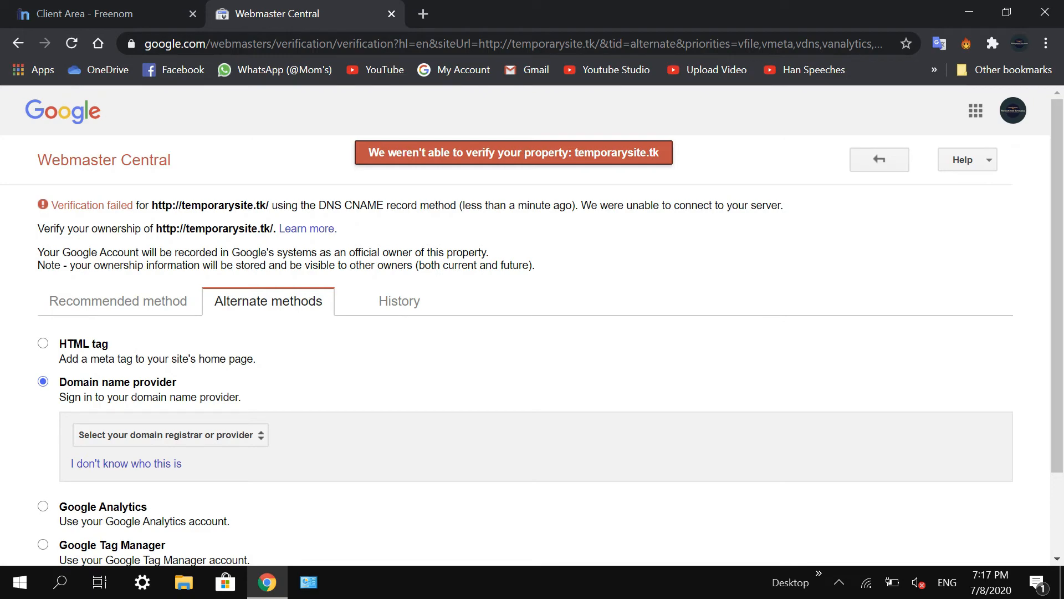
pyautogui.click(102, 13)
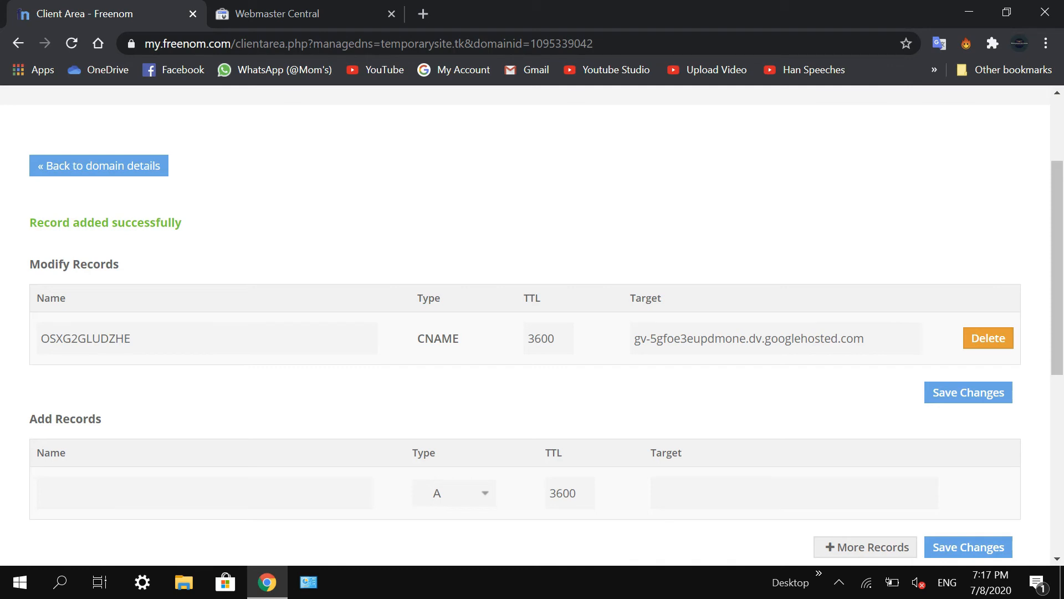
# Step: Bring back the CNAME instructions with provider Other and retry VERIFY, which fails again
pyautogui.click(302, 13)
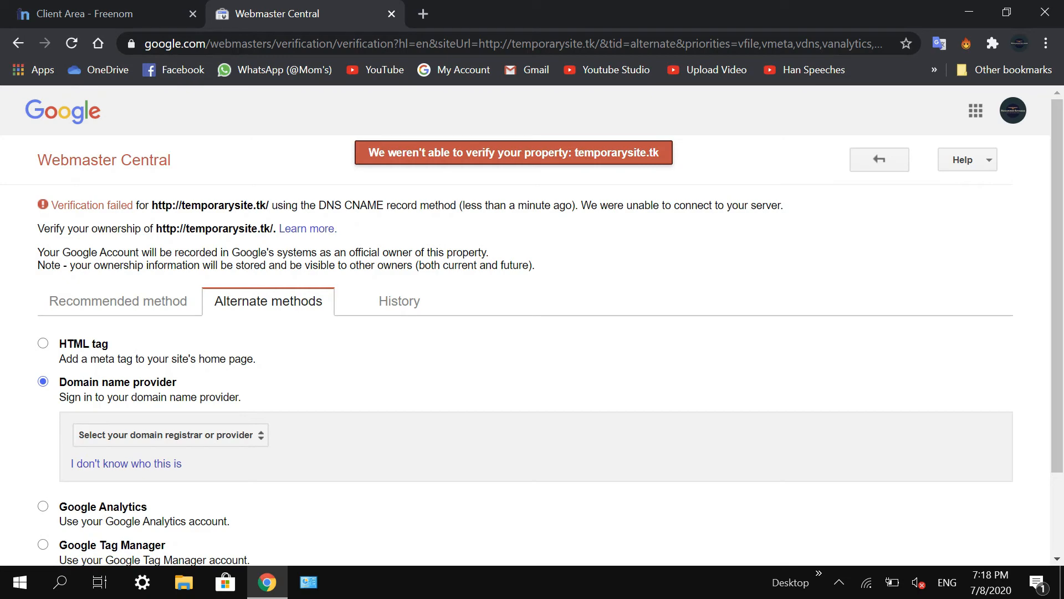
pyautogui.scroll(-3)
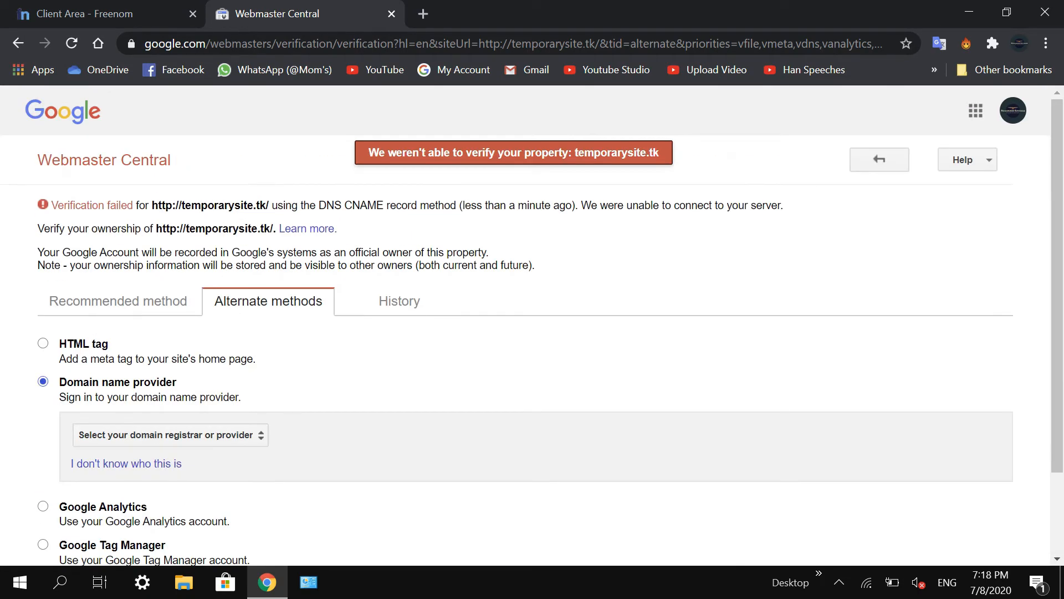
pyautogui.click(169, 435)
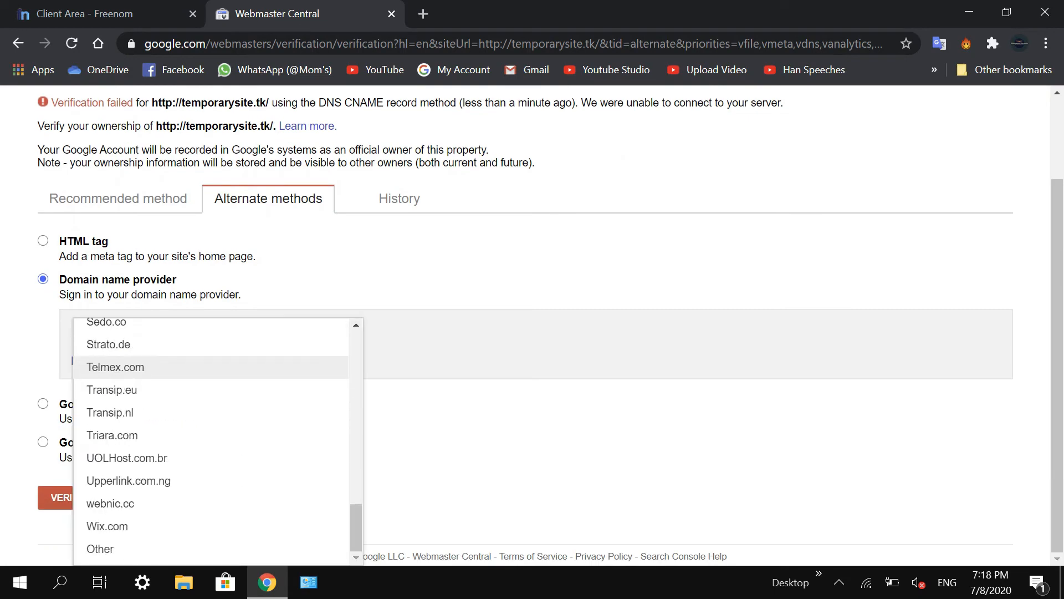
pyautogui.click(100, 548)
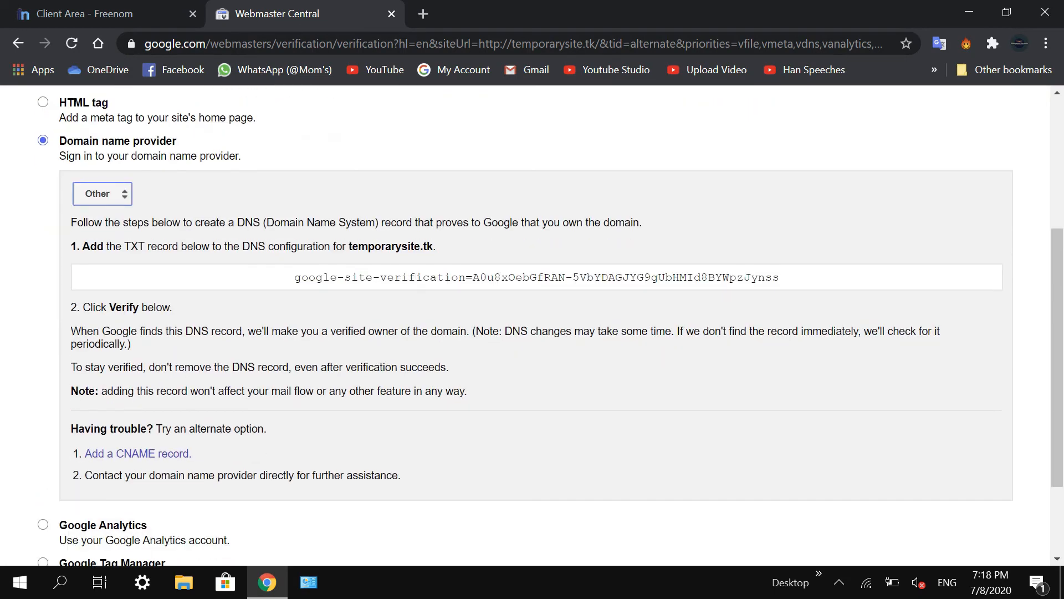
pyautogui.click(138, 453)
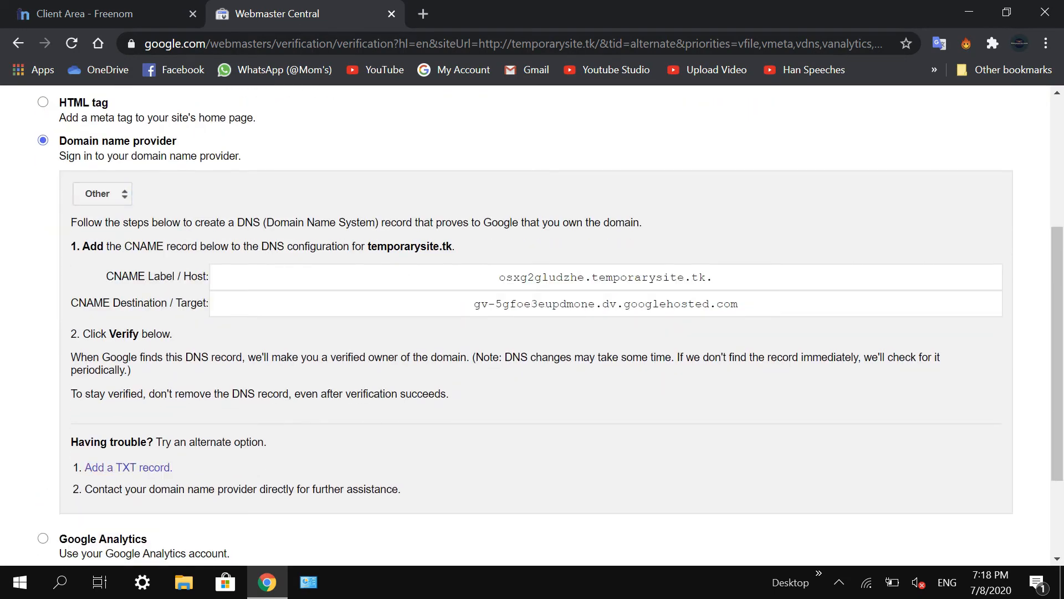
pyautogui.scroll(-3)
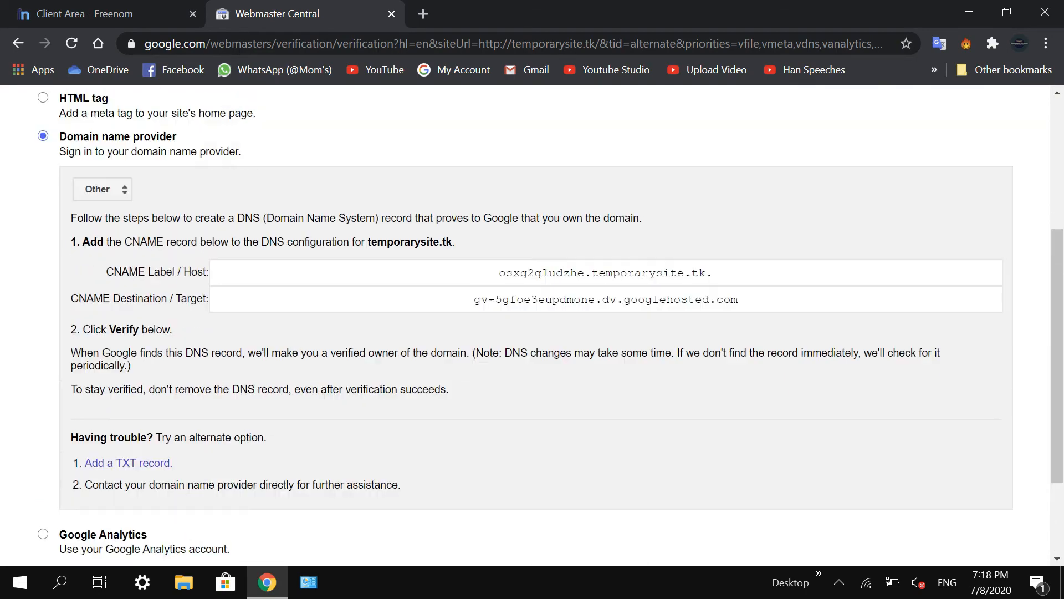
pyautogui.scroll(-3)
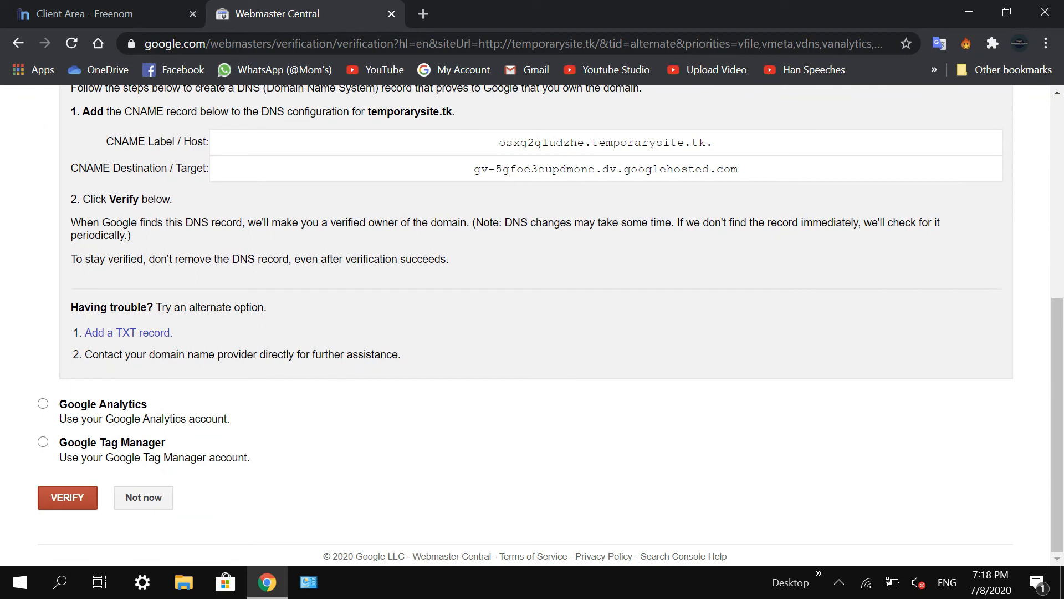
pyautogui.moveTo(67, 497)
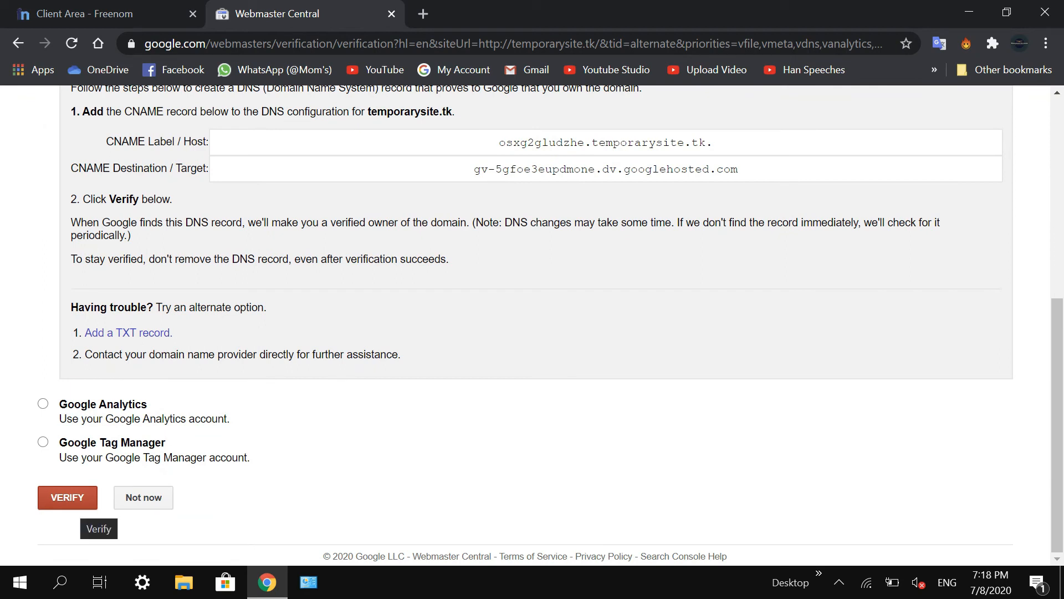
pyautogui.click(67, 496)
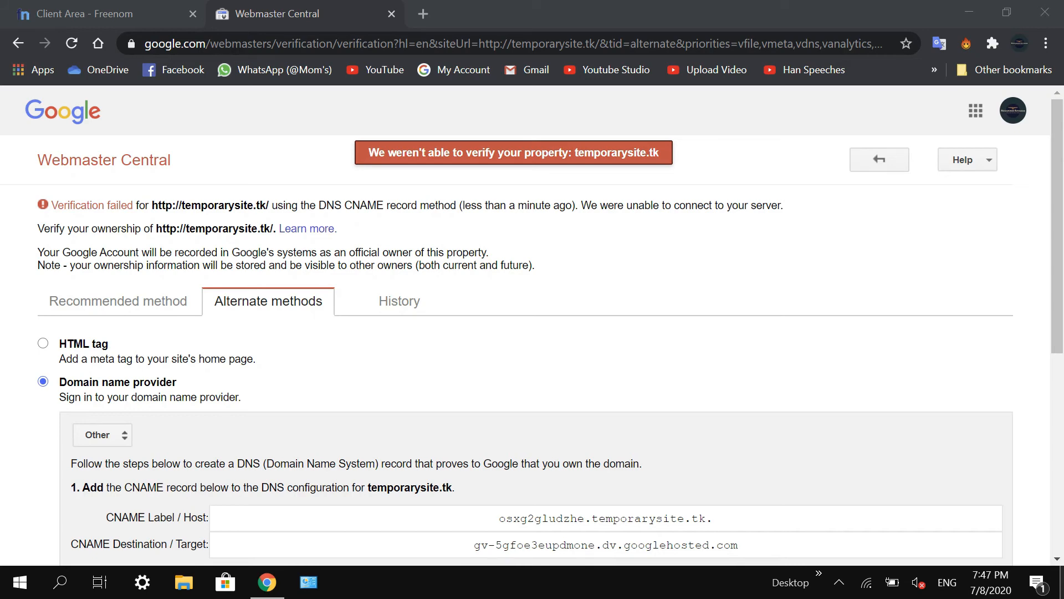
# Step: Retry VERIFY until temporarysite.tk is confirmed verified, then close the Webmaster Central tab
pyautogui.scroll(-3)
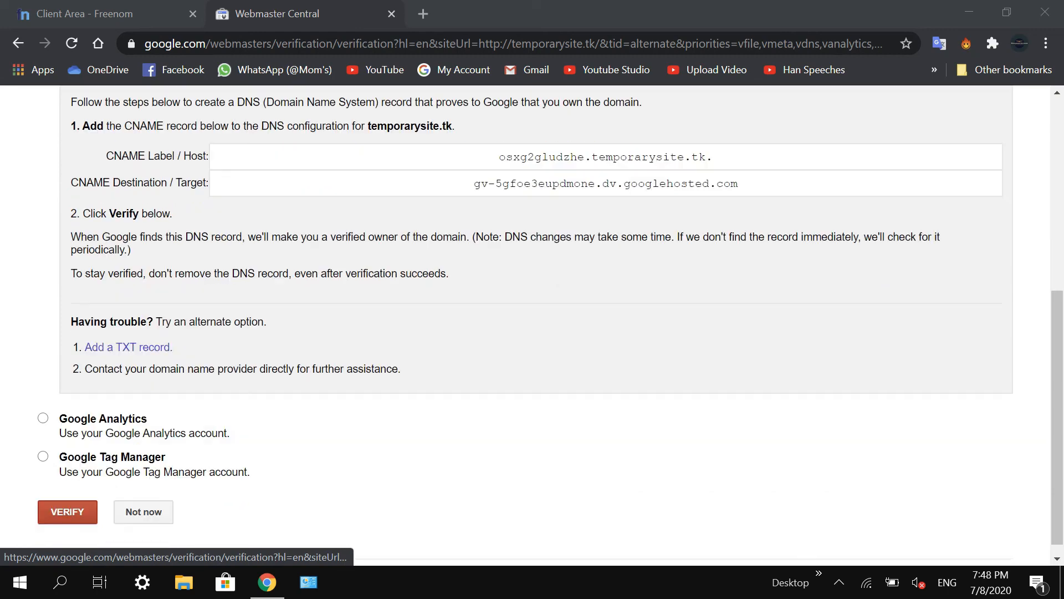
pyautogui.scroll(-3)
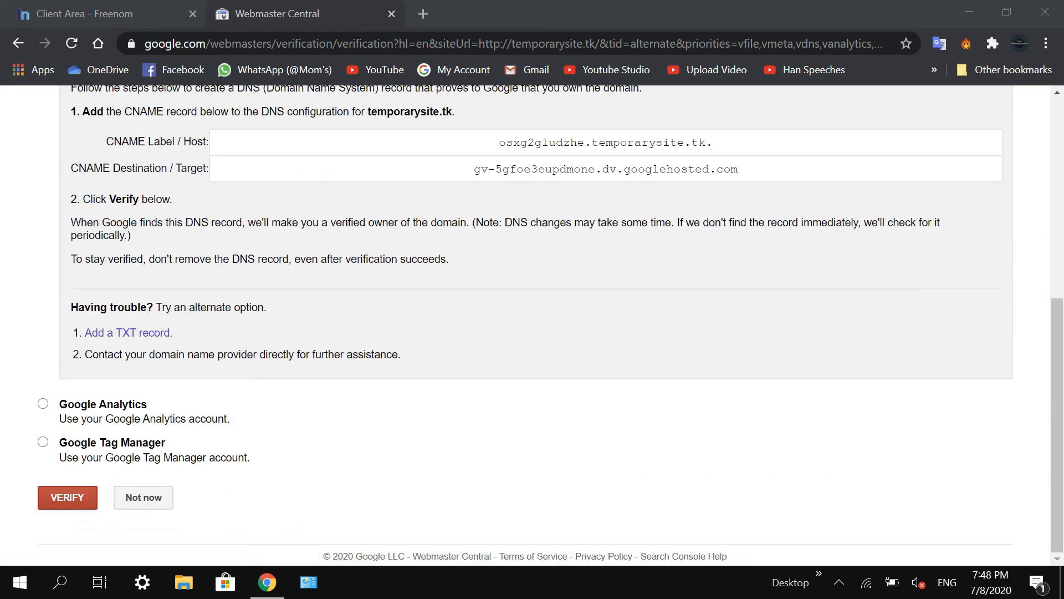
pyautogui.moveTo(67, 496)
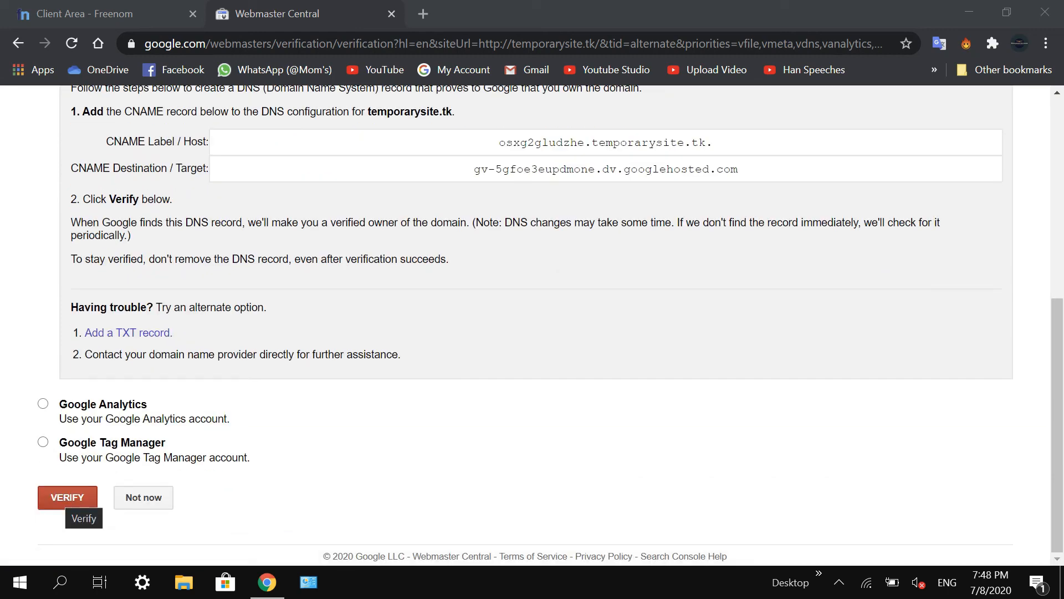
pyautogui.click(66, 497)
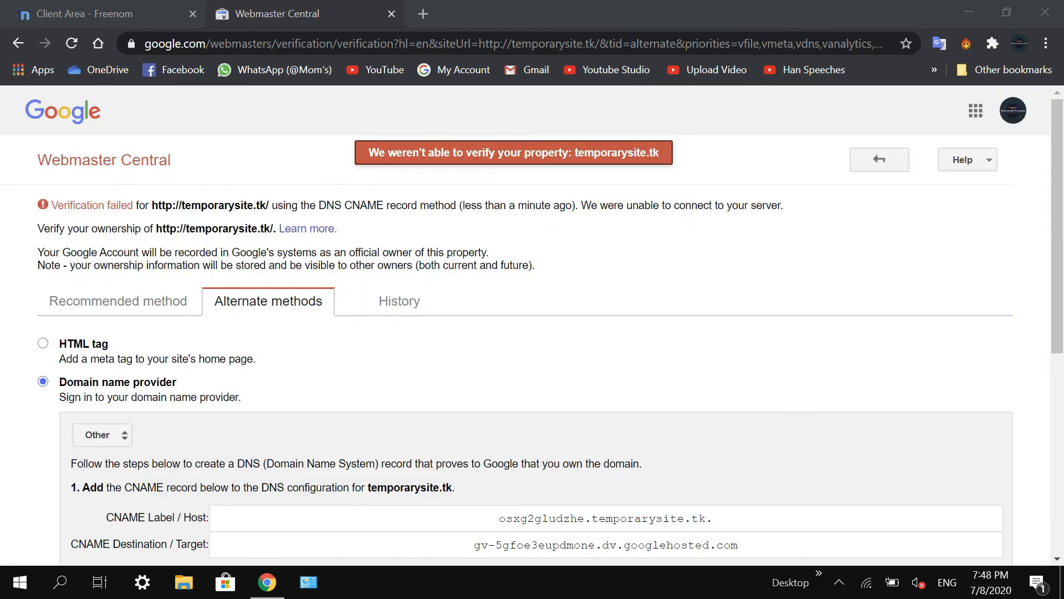
pyautogui.scroll(-3)
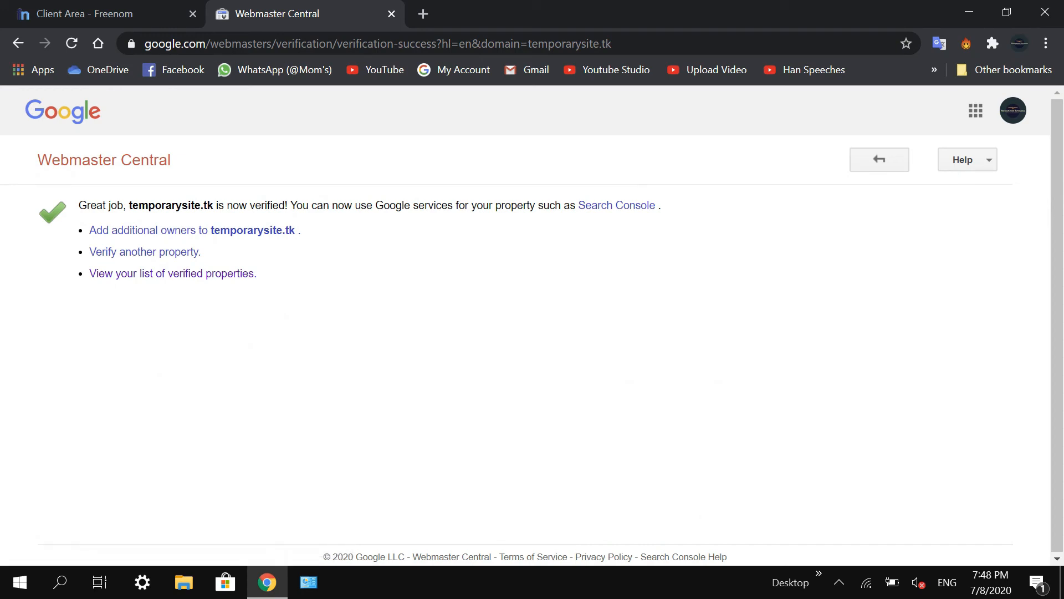
pyautogui.click(102, 14)
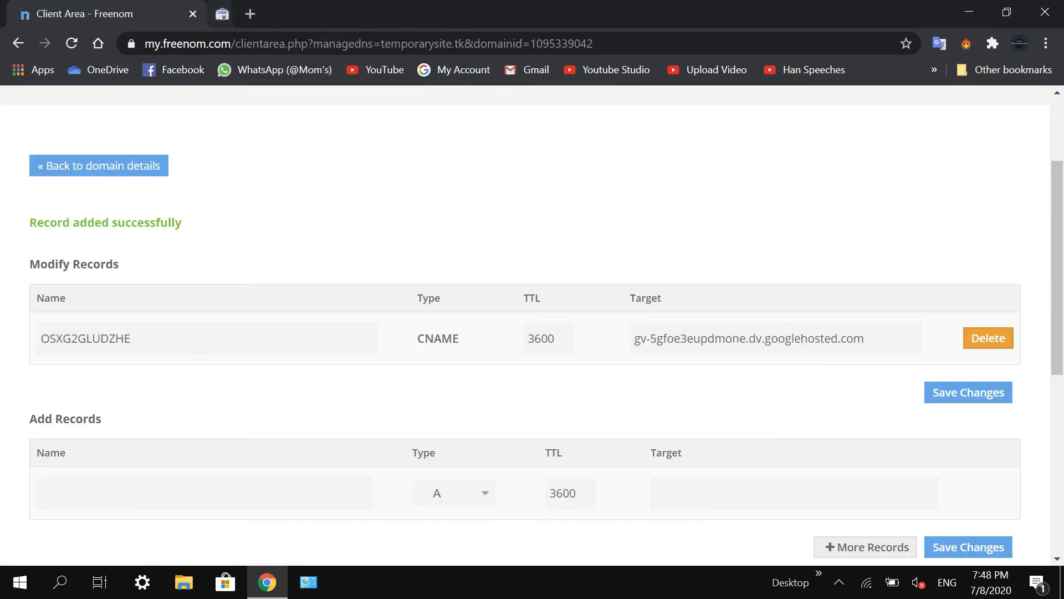
pyautogui.click(221, 14)
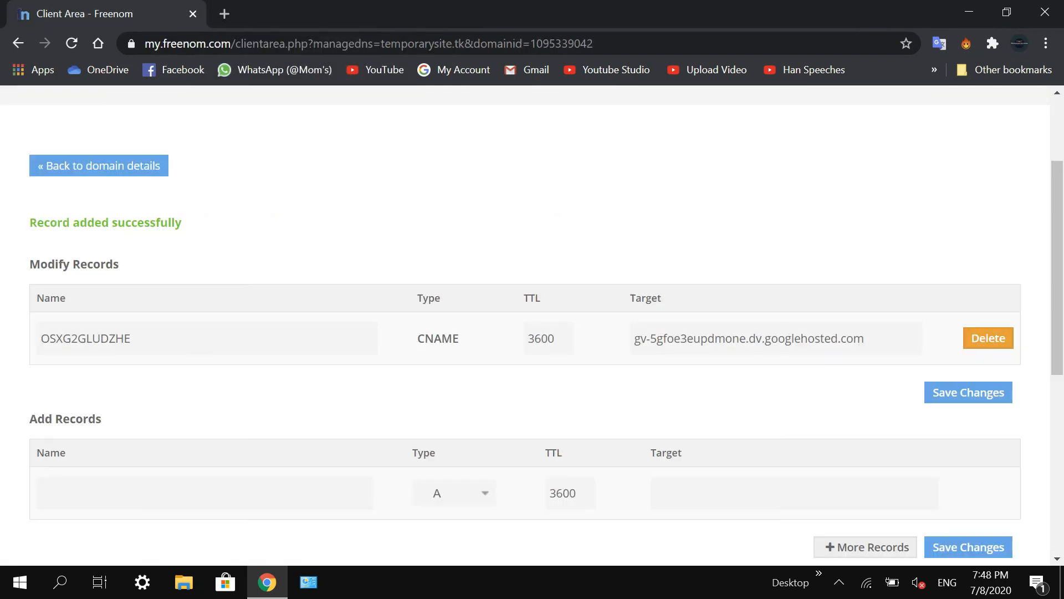